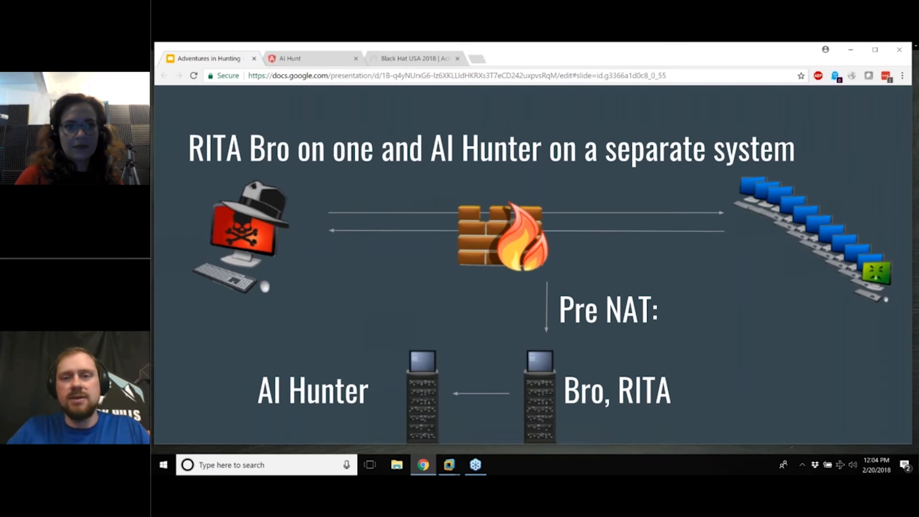
- Switch to the AI Hunt browser tab and go to the AI Hunter welcome home screen
click(313, 58)
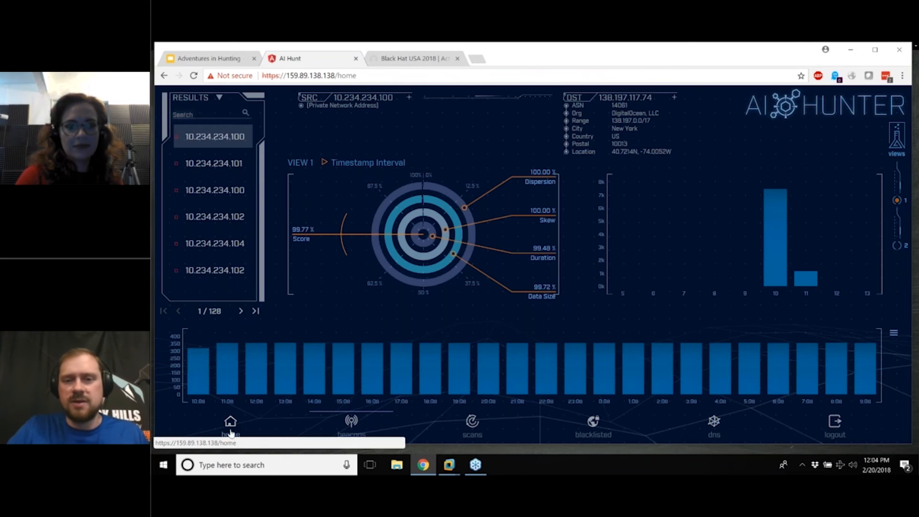
click(230, 425)
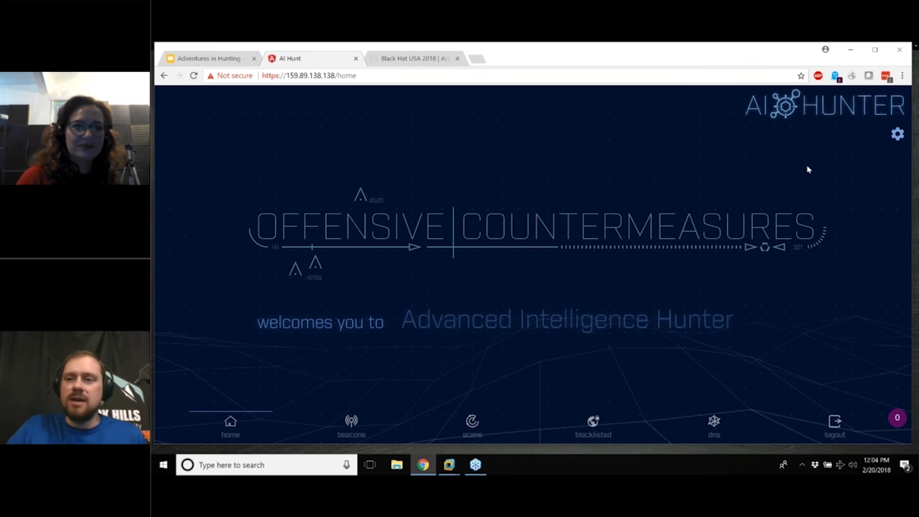
click(898, 133)
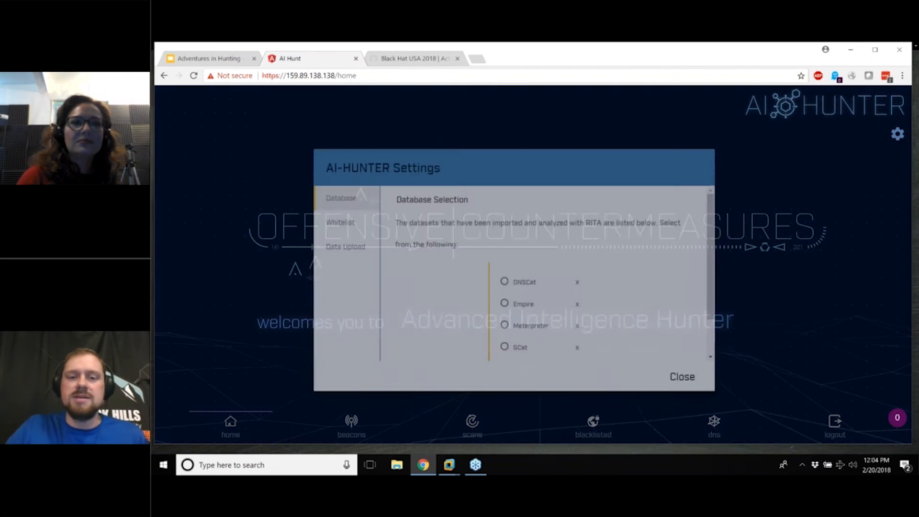
click(504, 323)
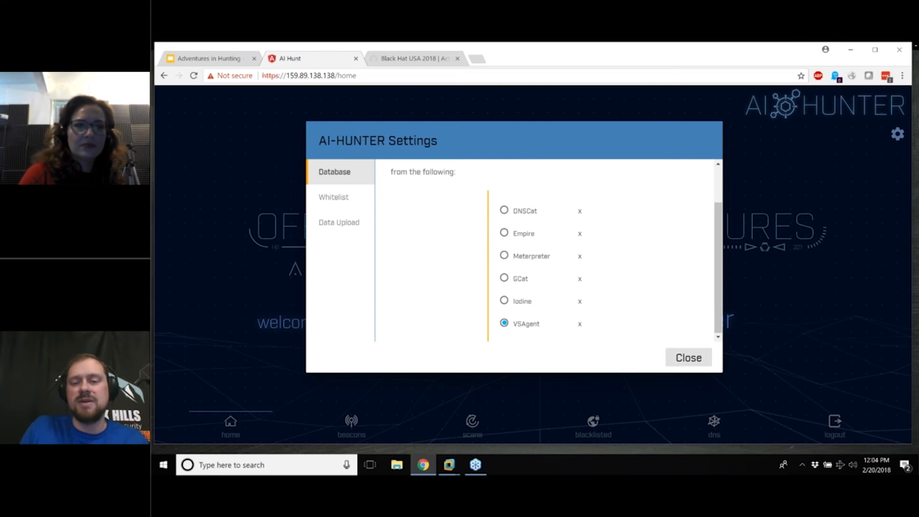
click(688, 358)
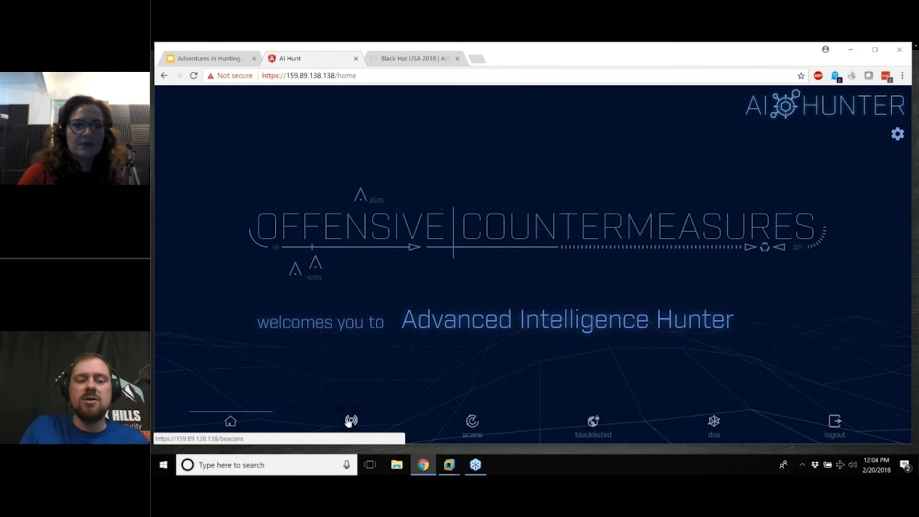
- Open the beacons view showing 10.234.234.100 to 138.197.117.74 with histograms
click(350, 421)
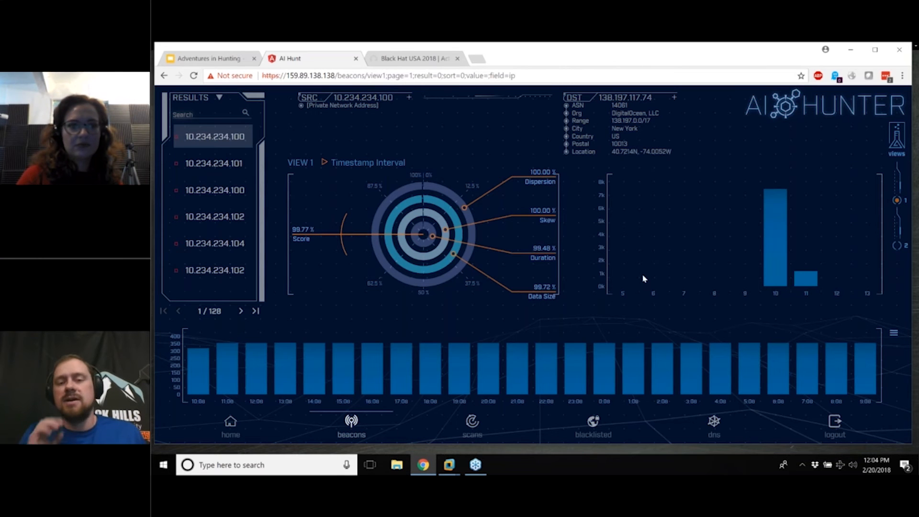
mouse_move(586, 365)
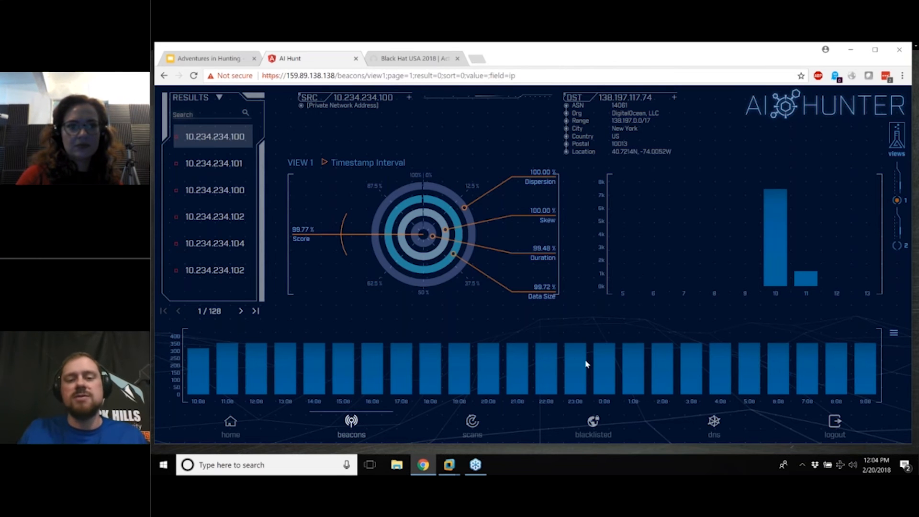
mouse_move(341, 384)
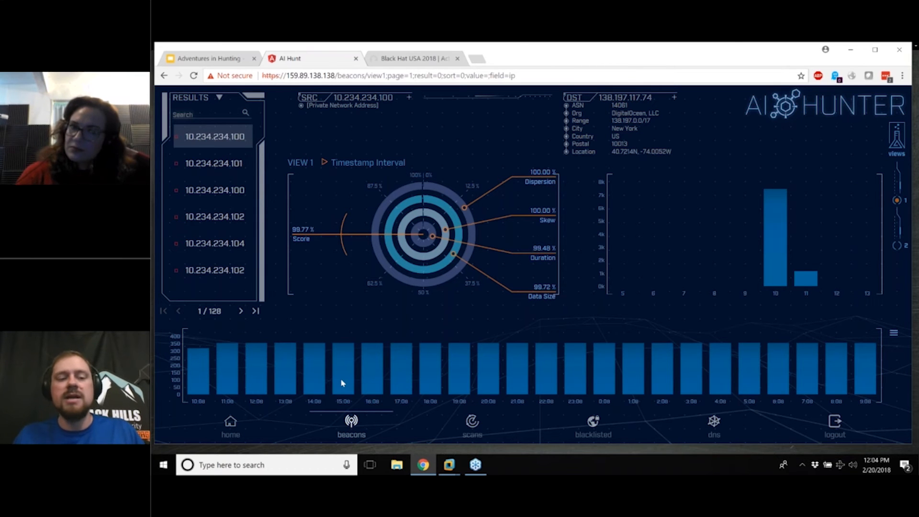
mouse_move(322, 405)
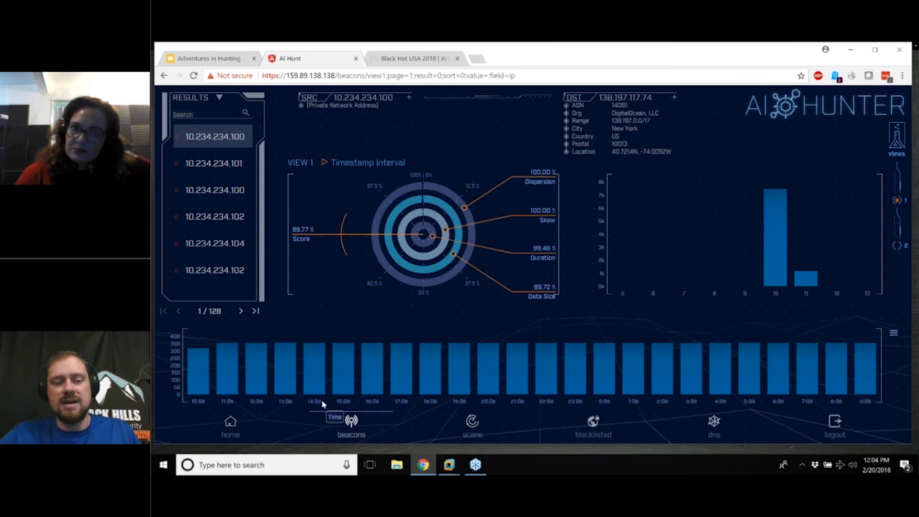
mouse_move(196, 357)
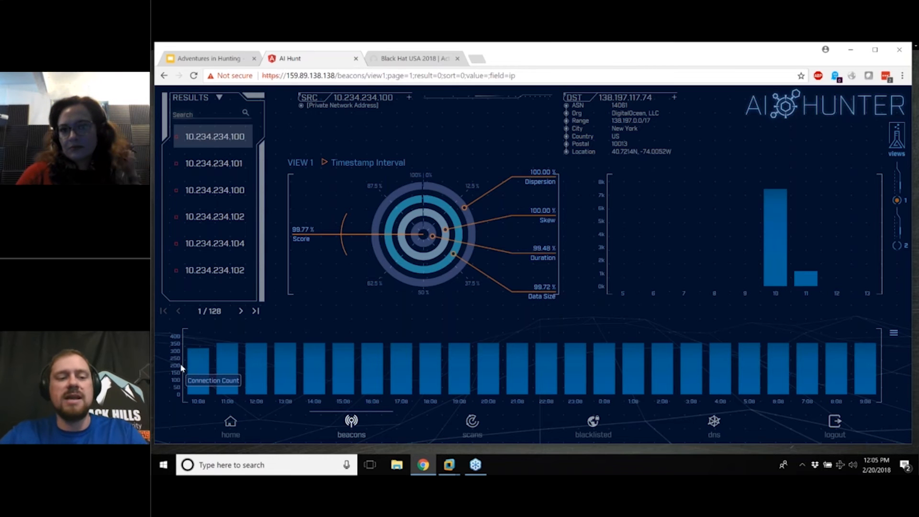
mouse_move(648, 327)
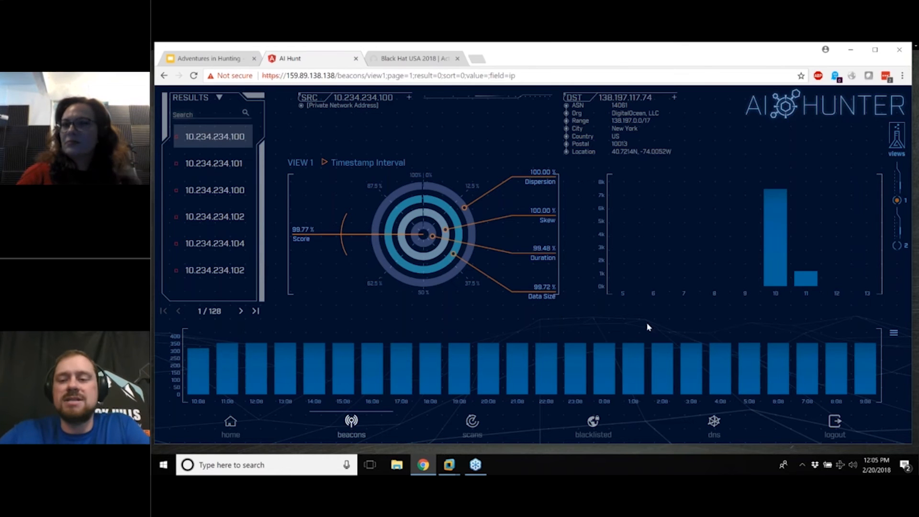
click(893, 332)
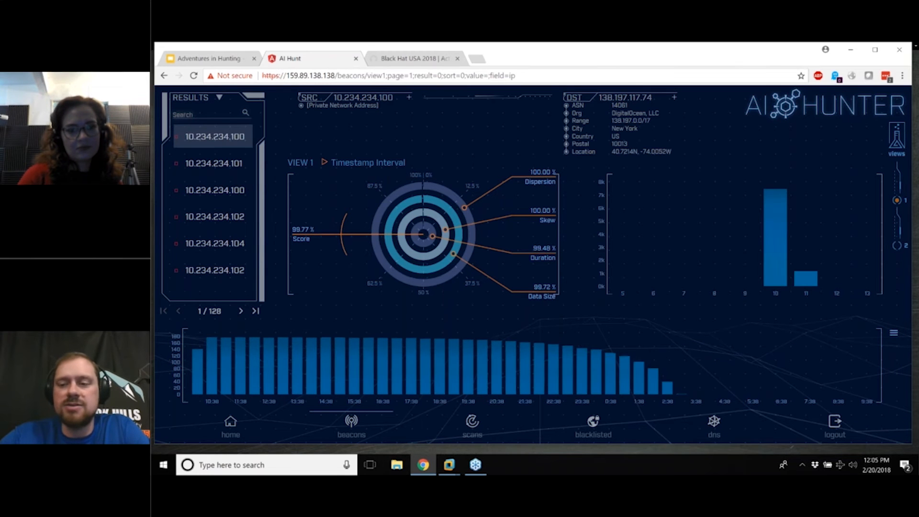
click(893, 332)
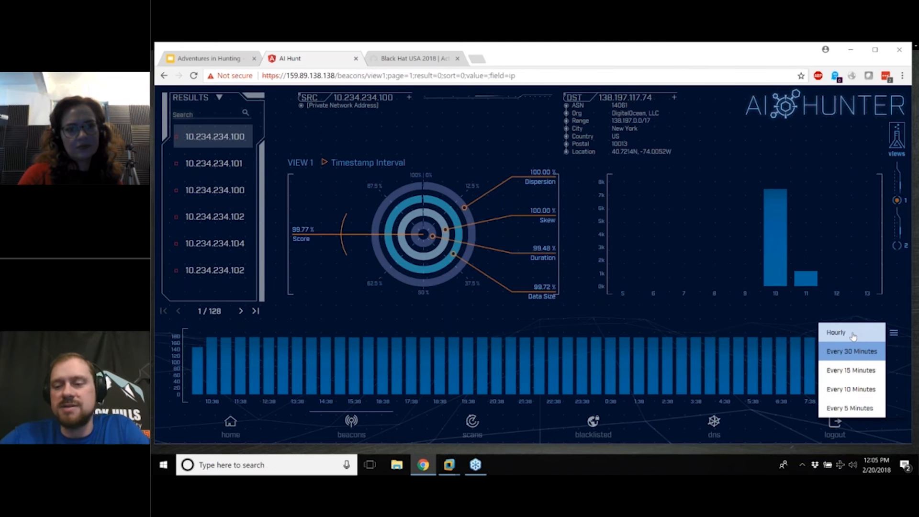
click(836, 332)
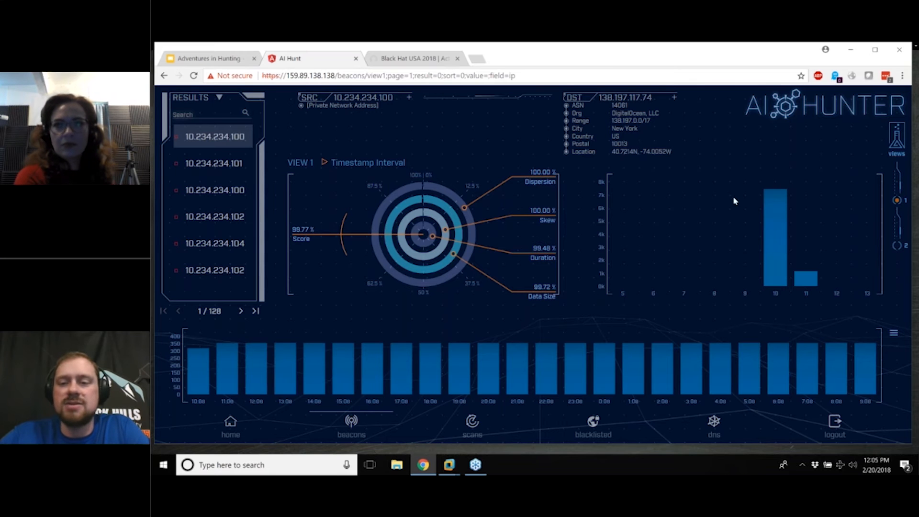
mouse_move(780, 298)
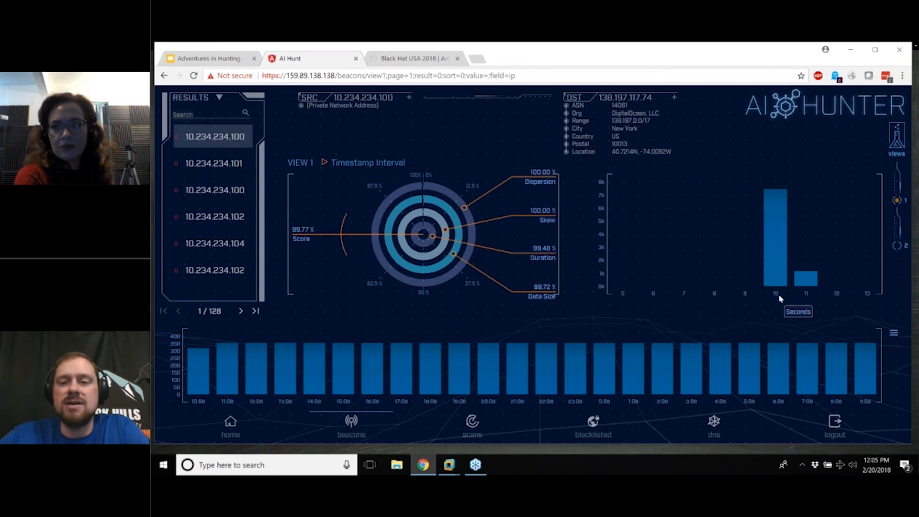
mouse_move(600, 182)
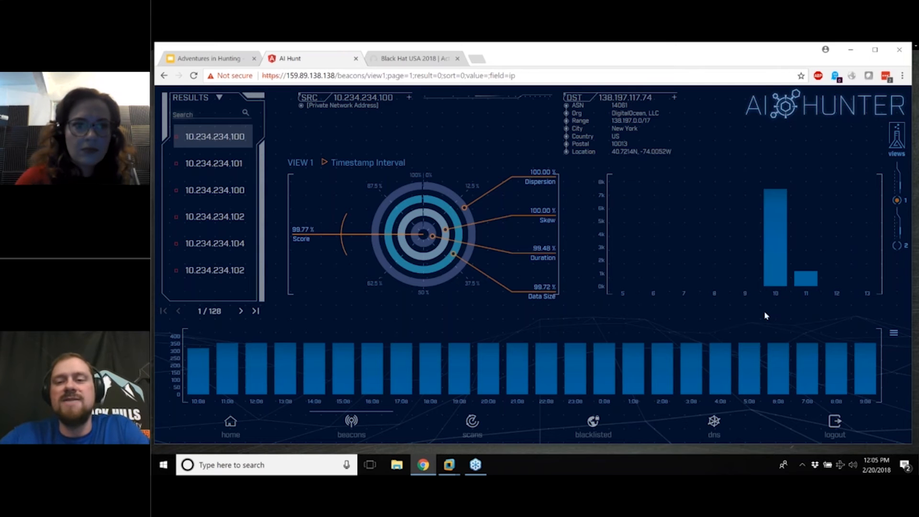
mouse_move(783, 307)
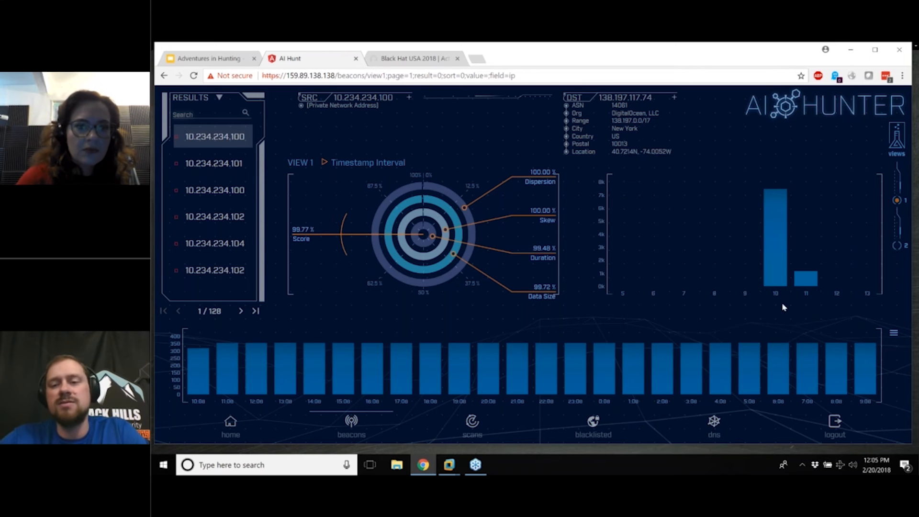
mouse_move(784, 300)
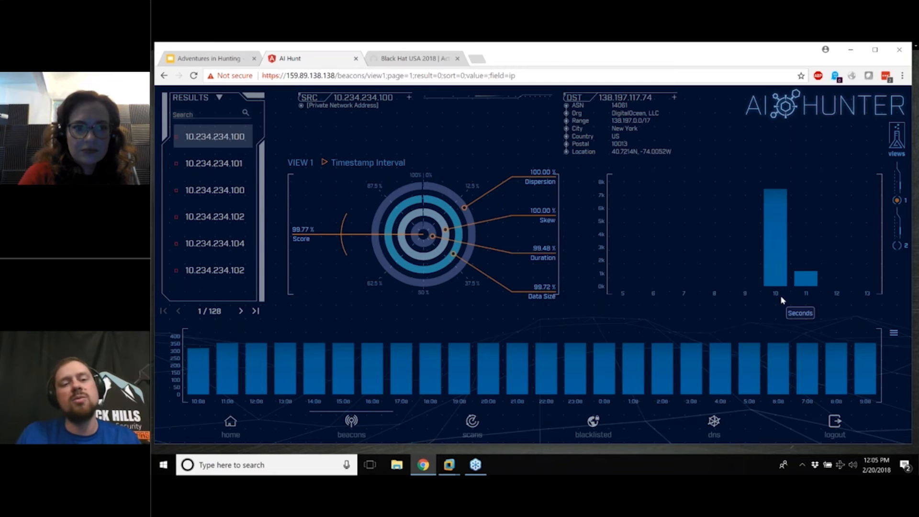
mouse_move(458, 263)
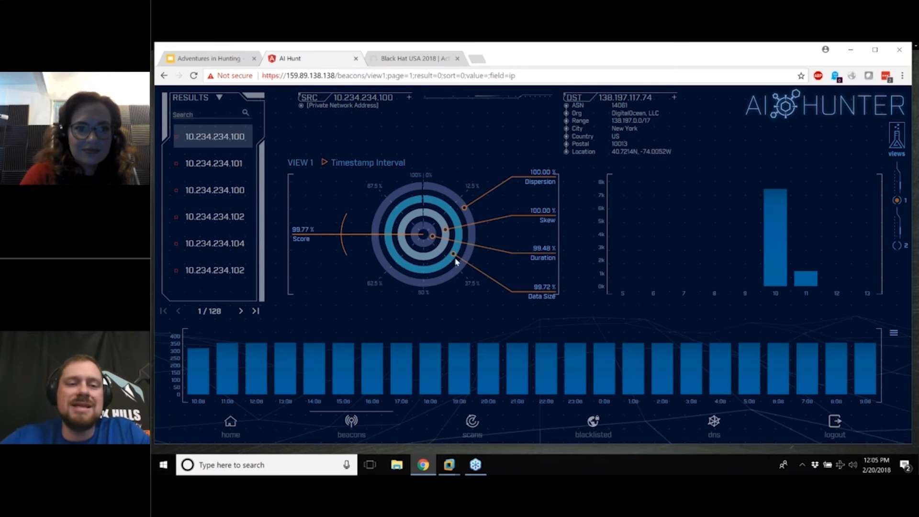
mouse_move(515, 190)
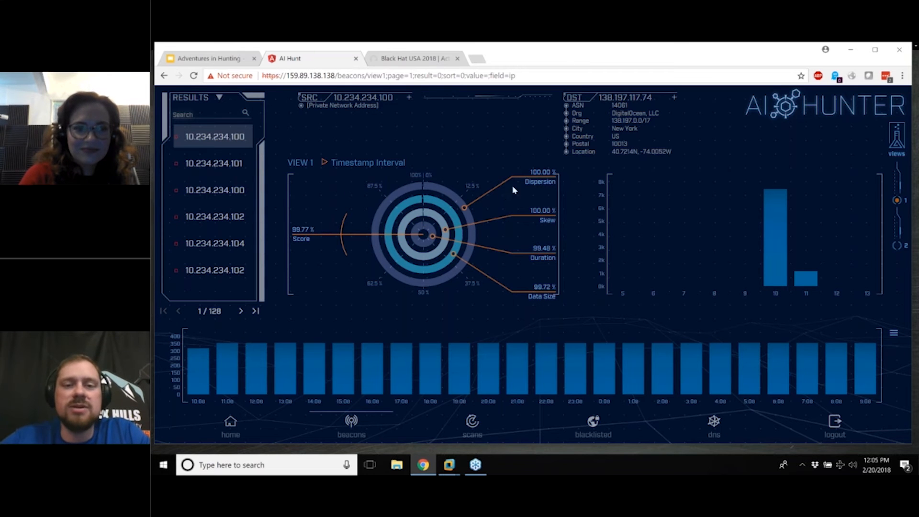
mouse_move(487, 274)
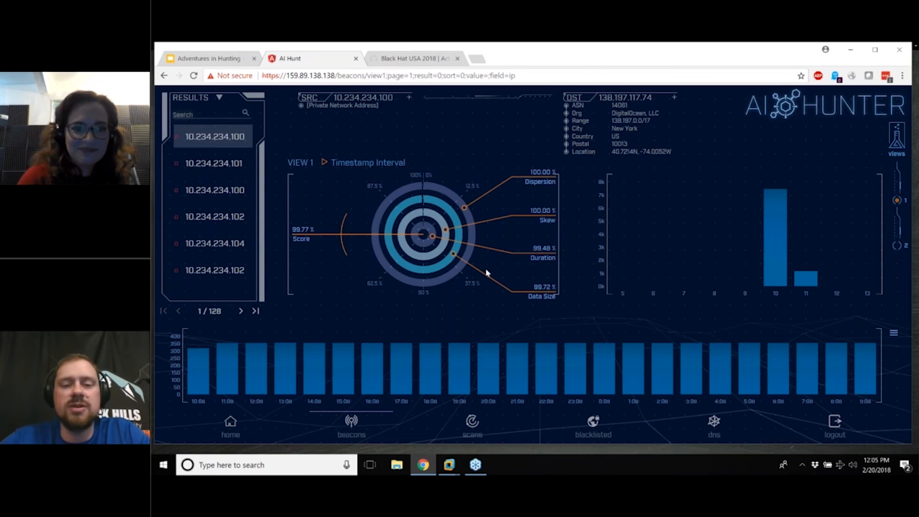
mouse_move(410, 207)
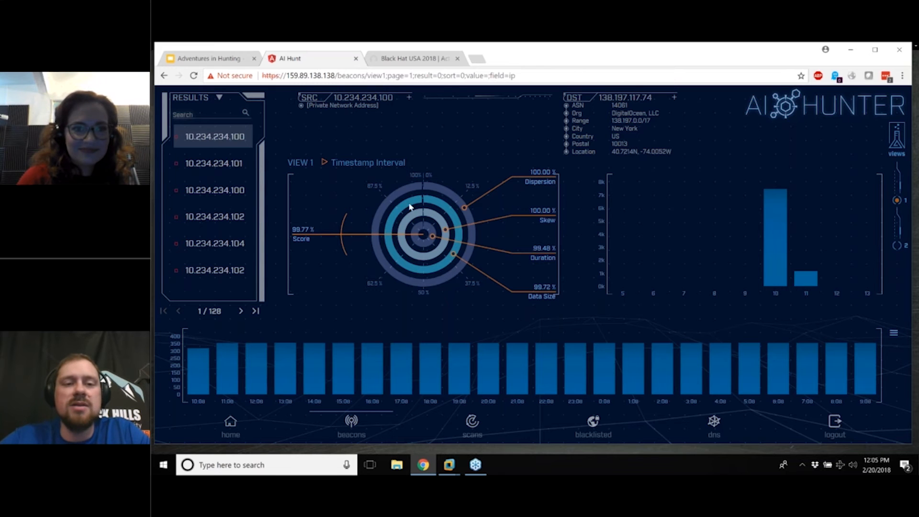
mouse_move(434, 203)
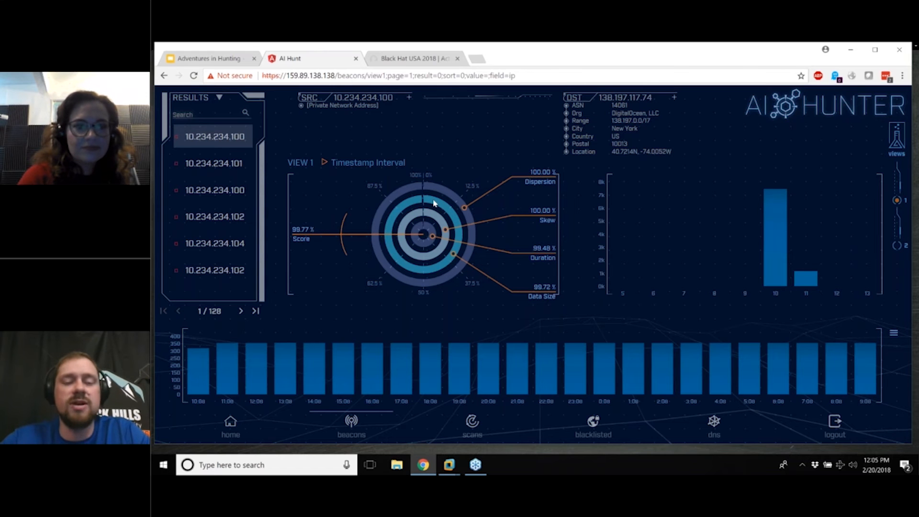
mouse_move(406, 170)
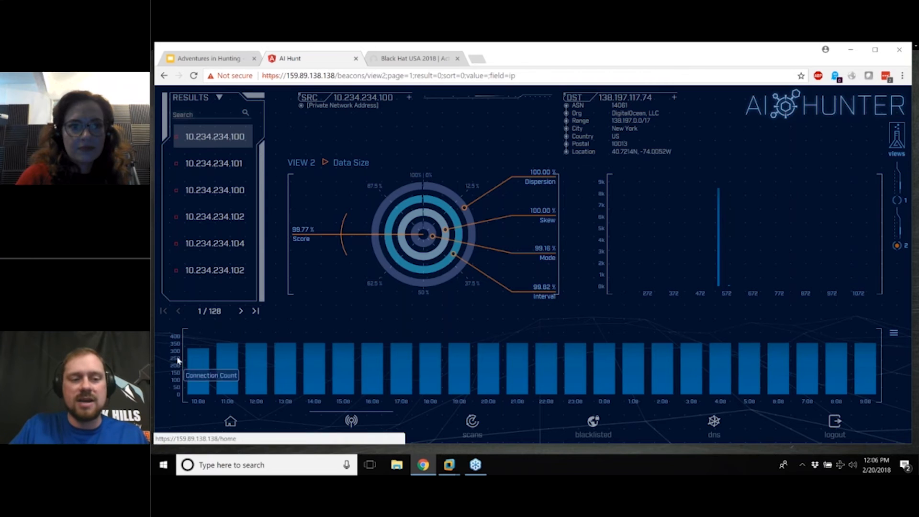
mouse_move(756, 226)
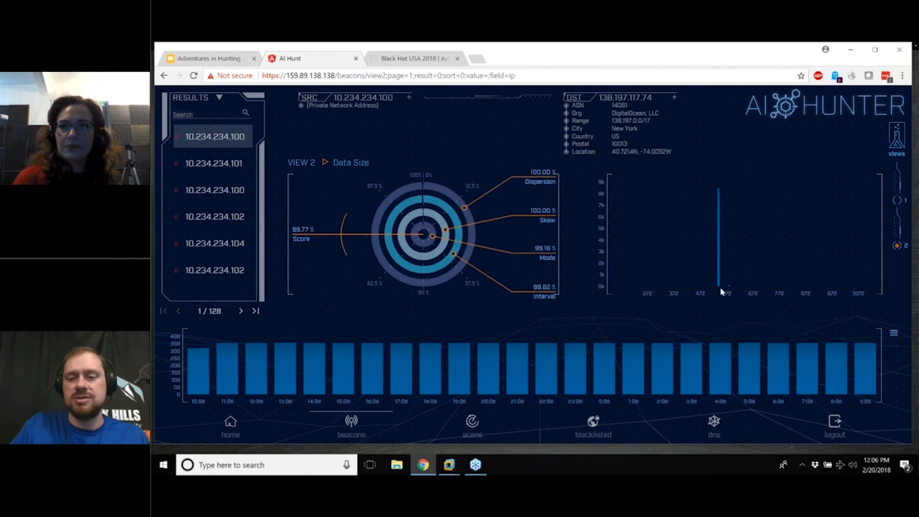
mouse_move(715, 297)
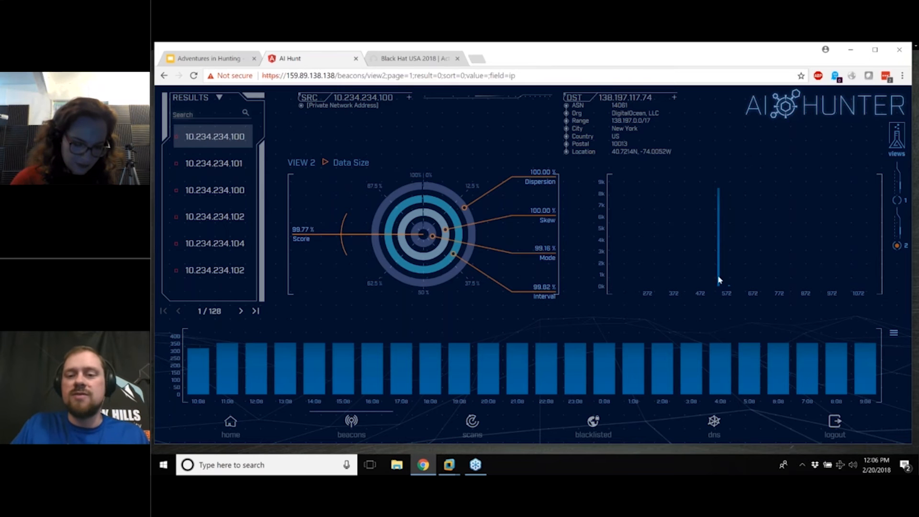
mouse_move(618, 190)
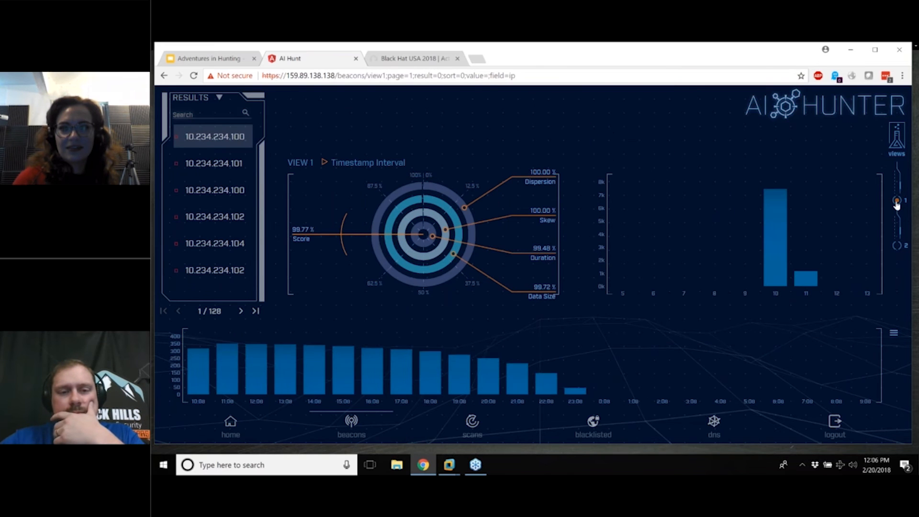
- Return to timestamp interval analysis and inspect beacon 10.234.234.100 to 65.52.108.210 (99.61%)
click(214, 163)
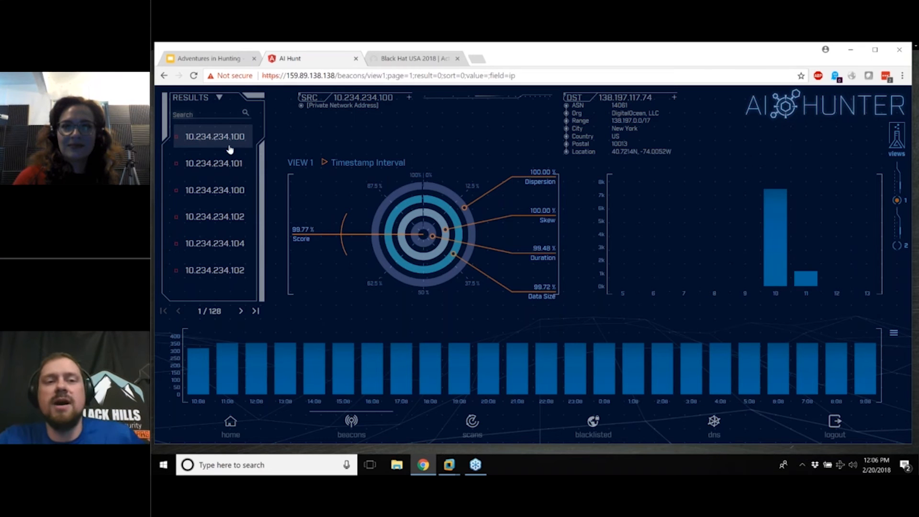
click(214, 162)
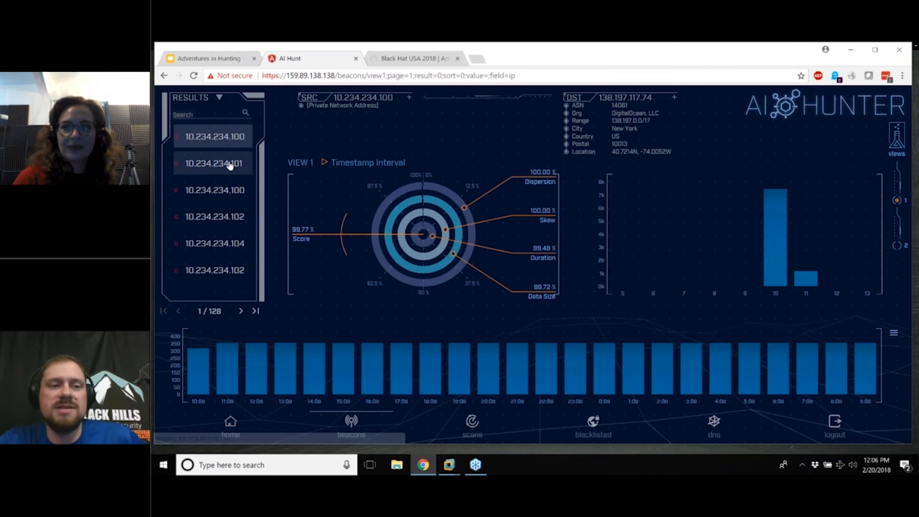
click(213, 163)
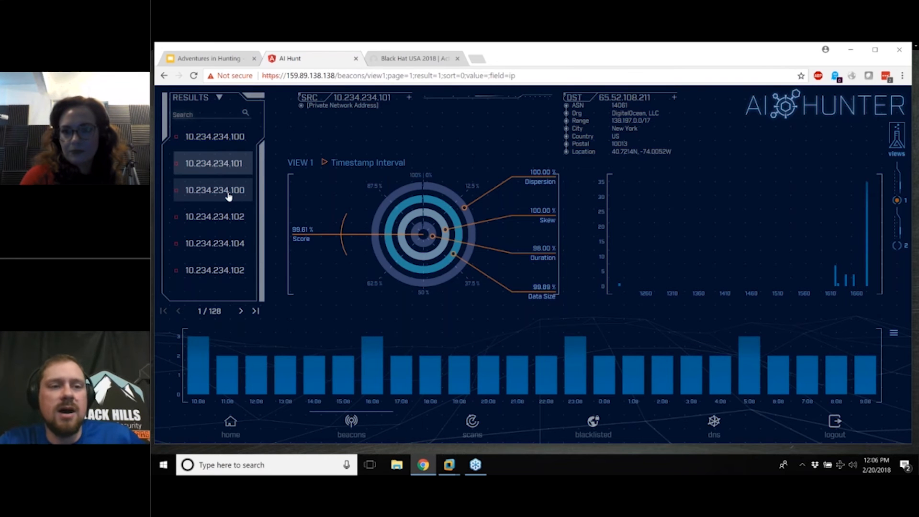
click(213, 190)
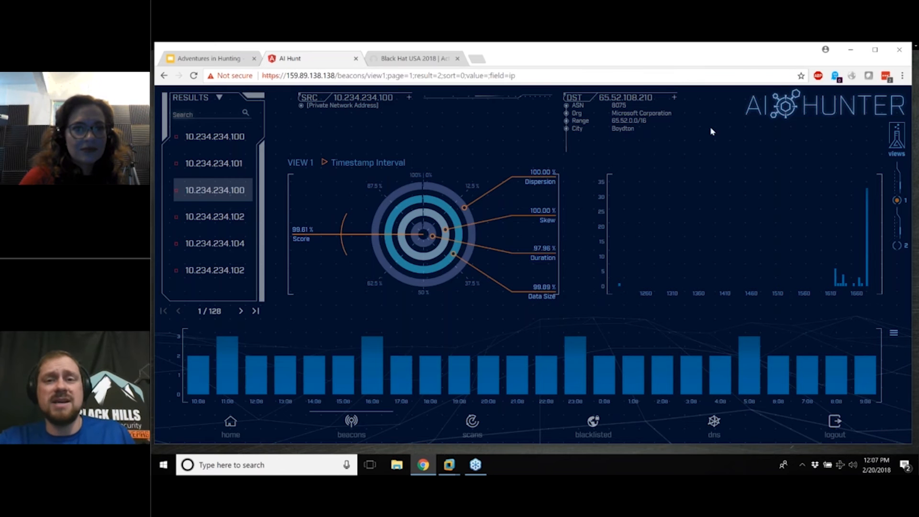
click(673, 96)
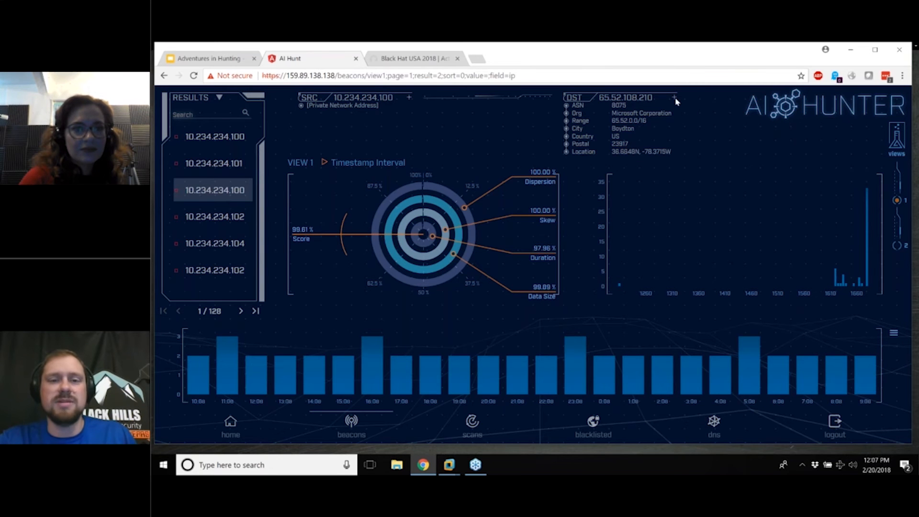
- Review whitelist options for 65.52.108.210, including Organization, then cancel without whitelisting
click(674, 97)
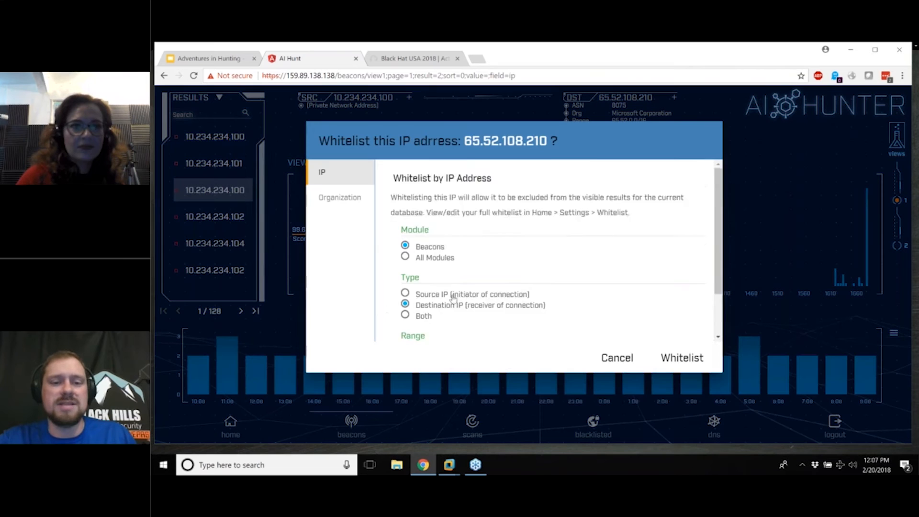
scroll(down, 3)
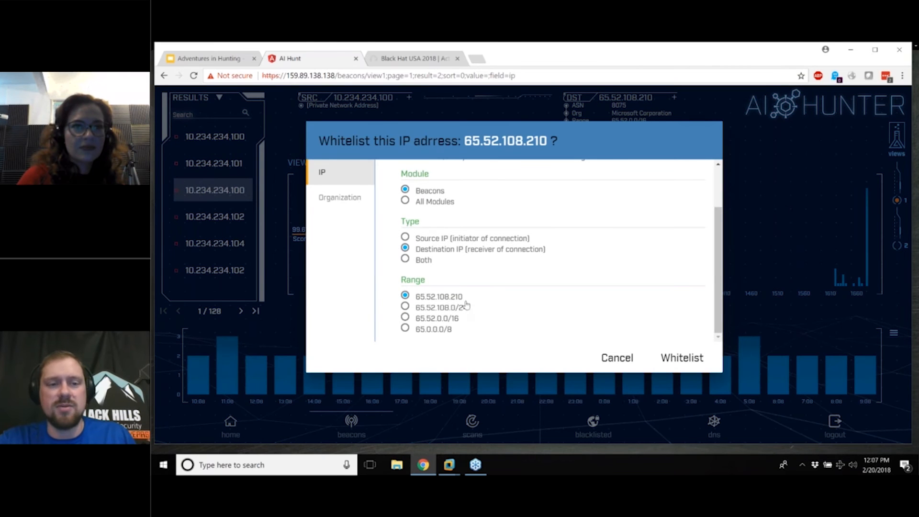
click(340, 197)
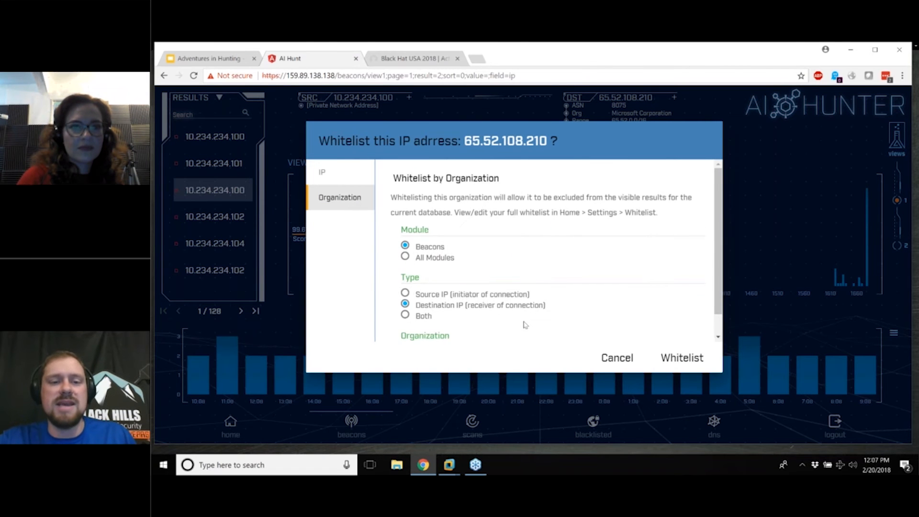
scroll(down, 3)
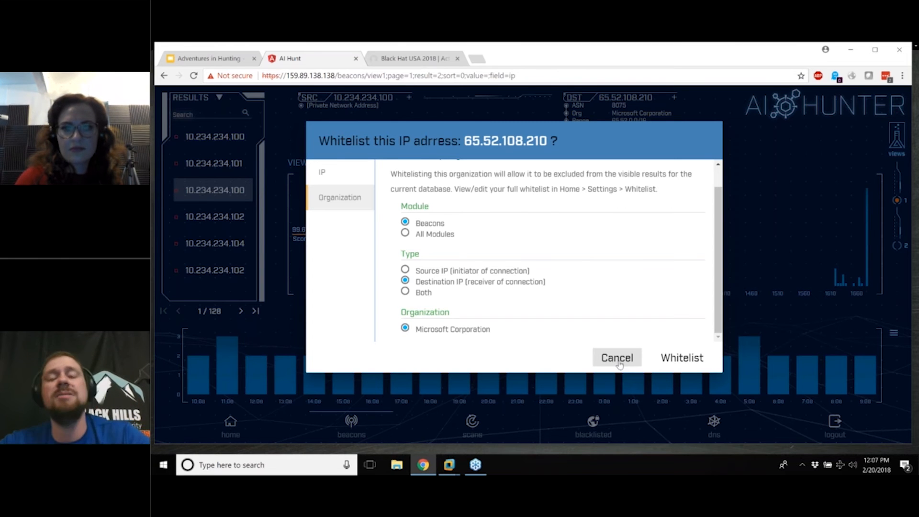
click(616, 357)
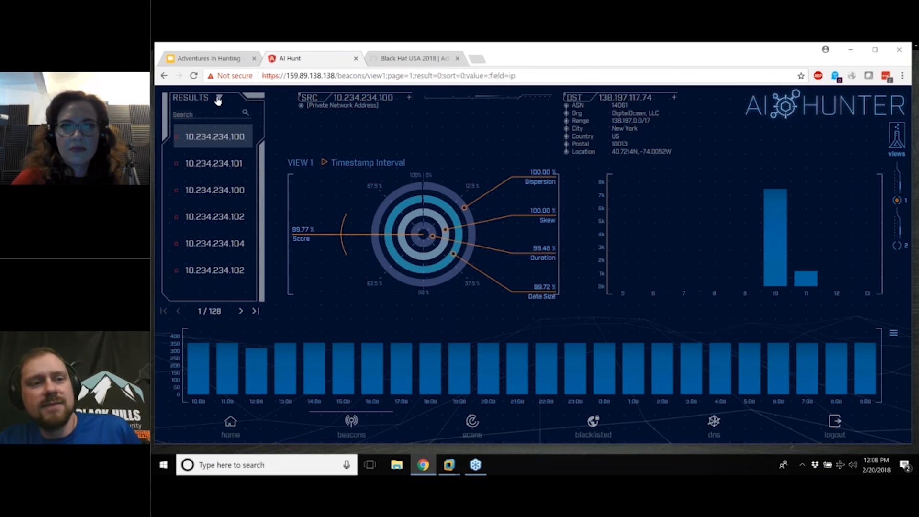
- Open the Results sort dropdown and dismiss it without reordering
click(219, 98)
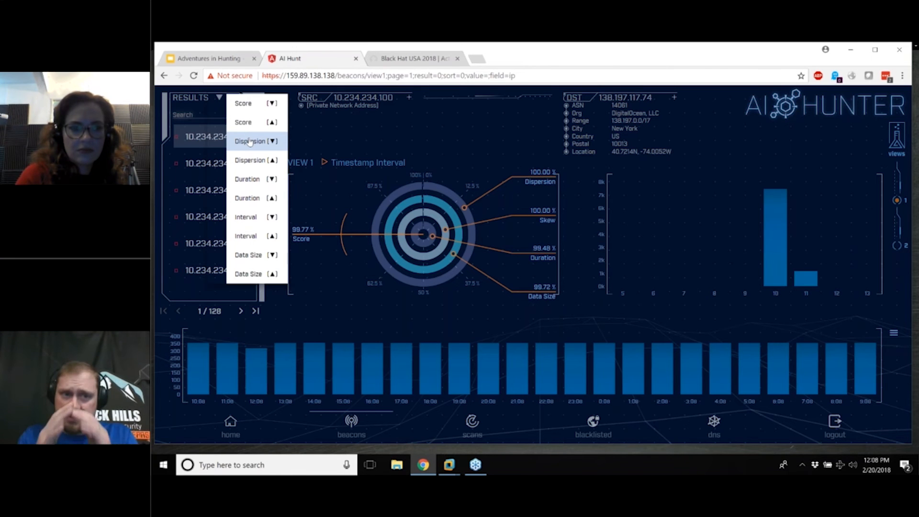
mouse_move(252, 179)
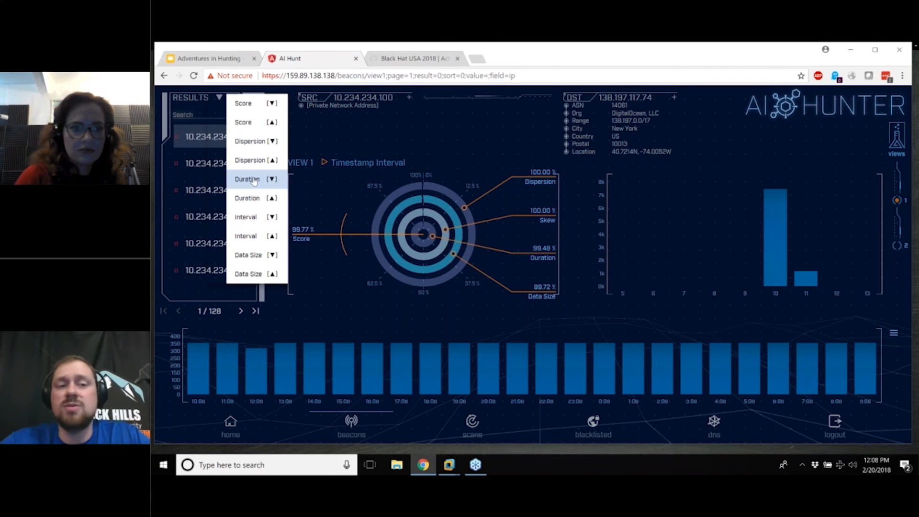
mouse_move(256, 254)
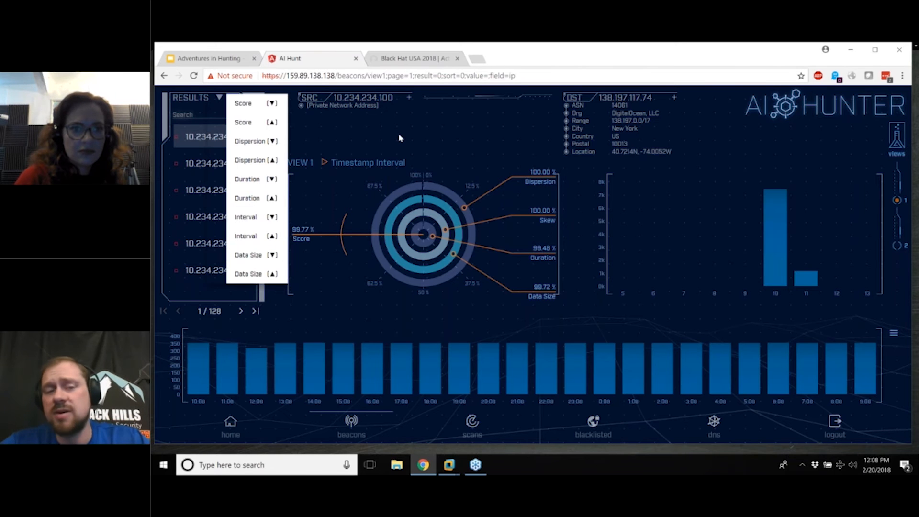
click(218, 97)
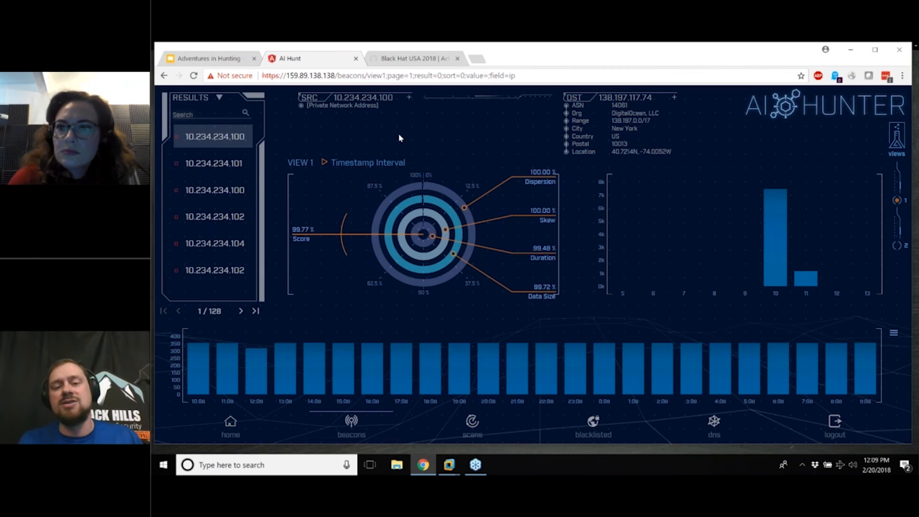
mouse_move(490, 375)
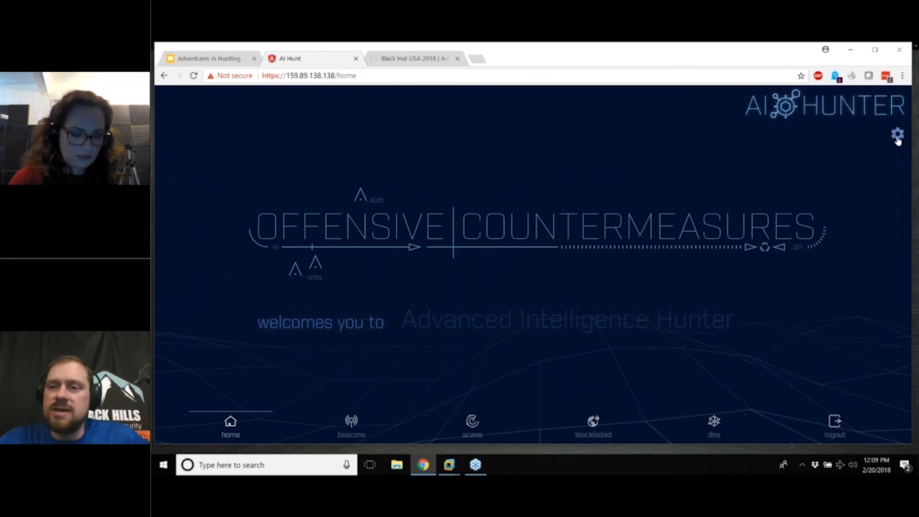
- Open AI Hunter settings and select the DNSCat dataset
click(898, 133)
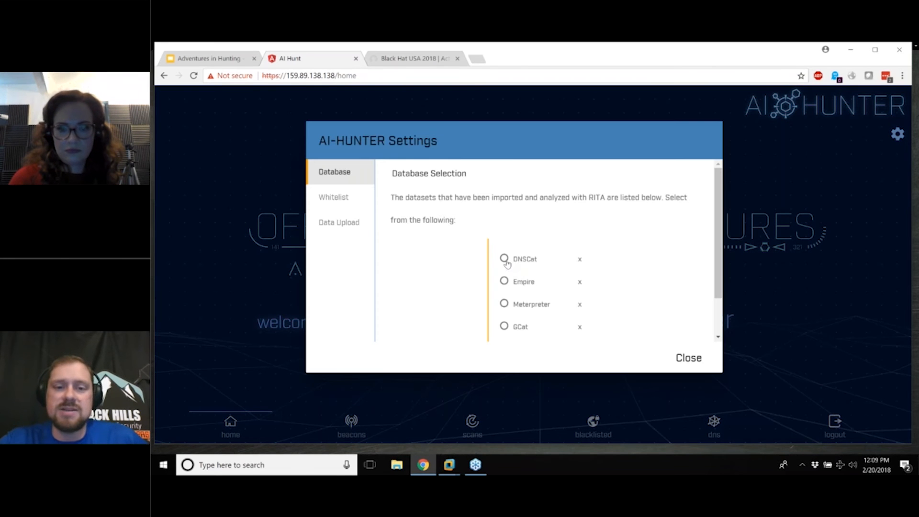
click(504, 259)
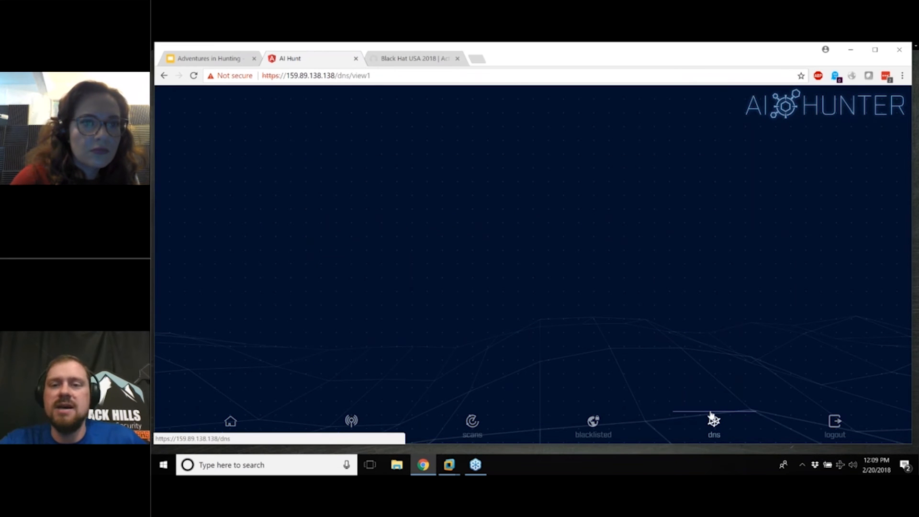
- Load the DNS subdomain table, then open the blacklisted view listing four flagged IPs
click(713, 422)
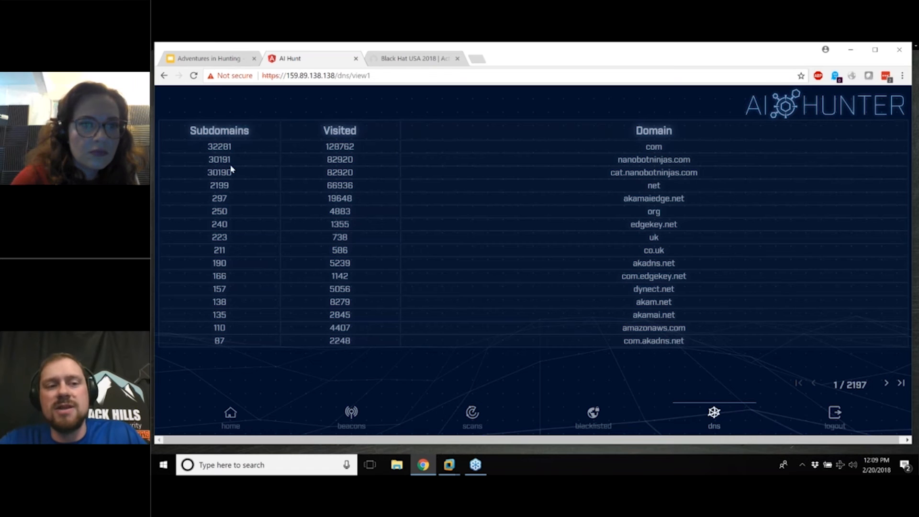
mouse_move(609, 398)
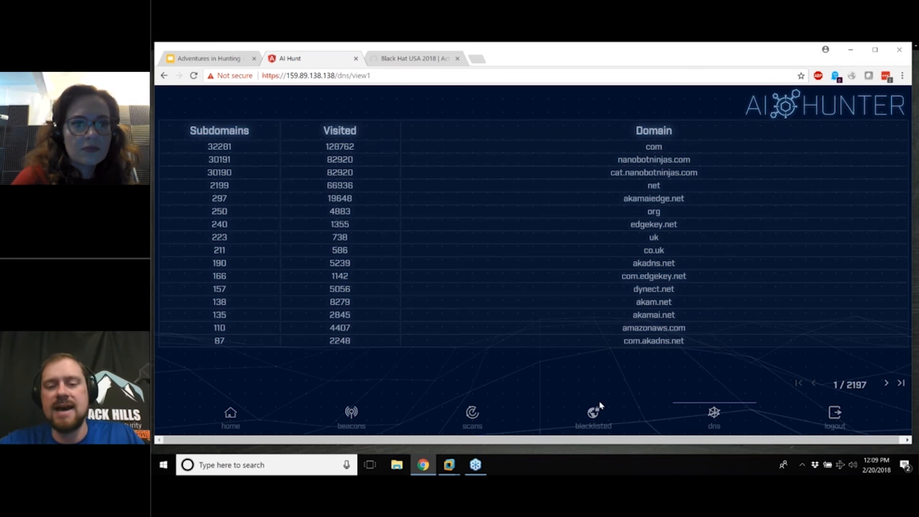
click(593, 420)
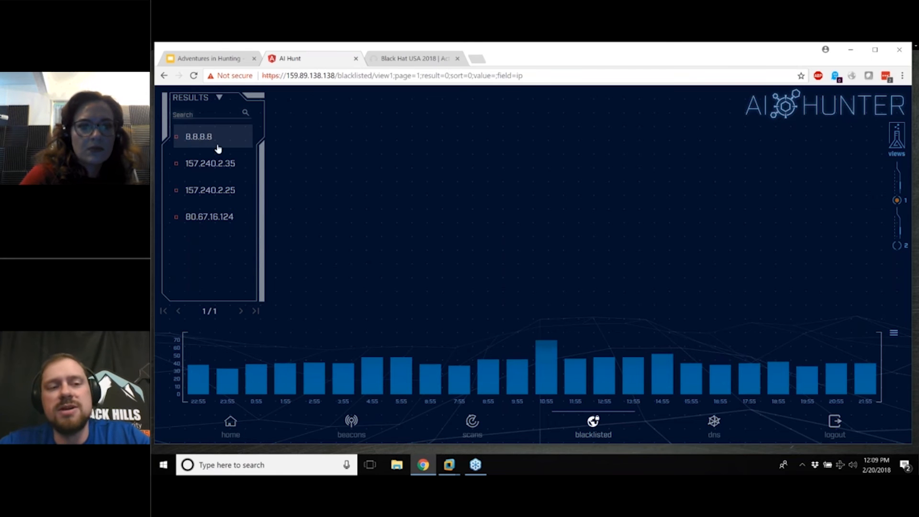
- Show details for blacklisted 8.8.8.8: 1201 connections, all from 10.234.234.105
click(199, 136)
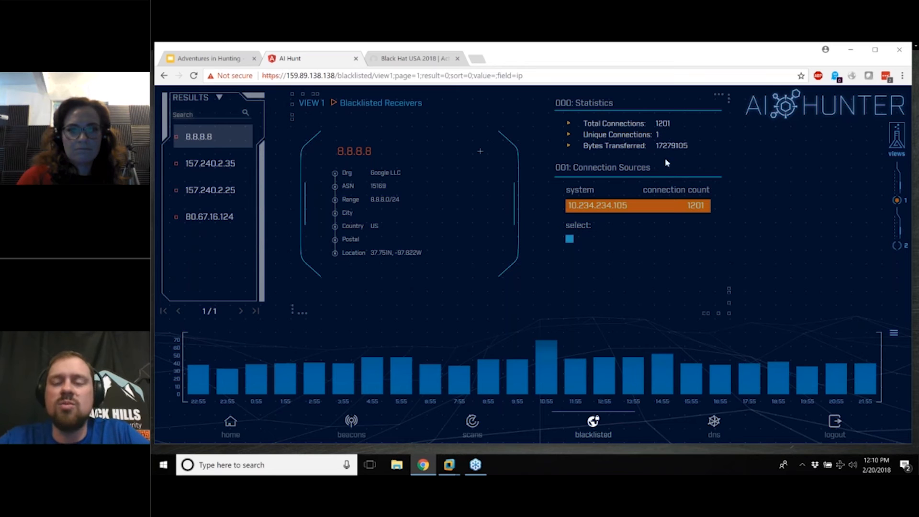
mouse_move(659, 159)
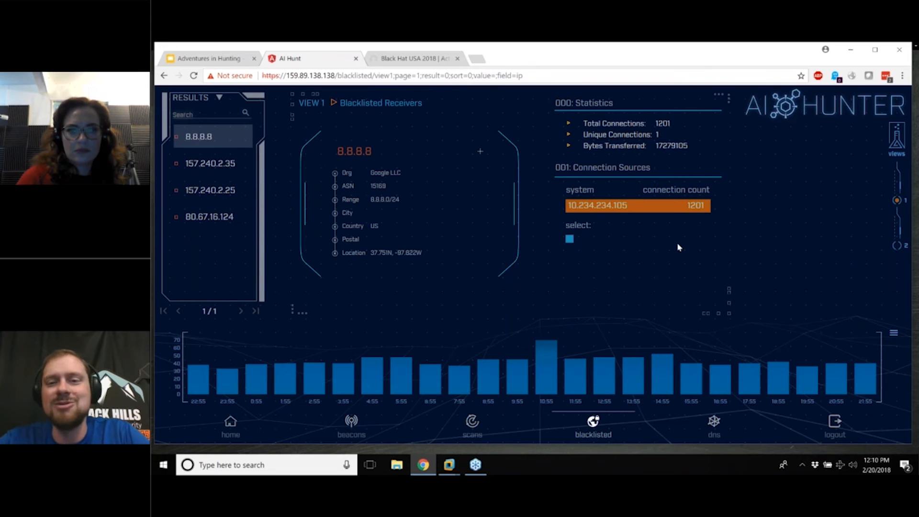
mouse_move(668, 295)
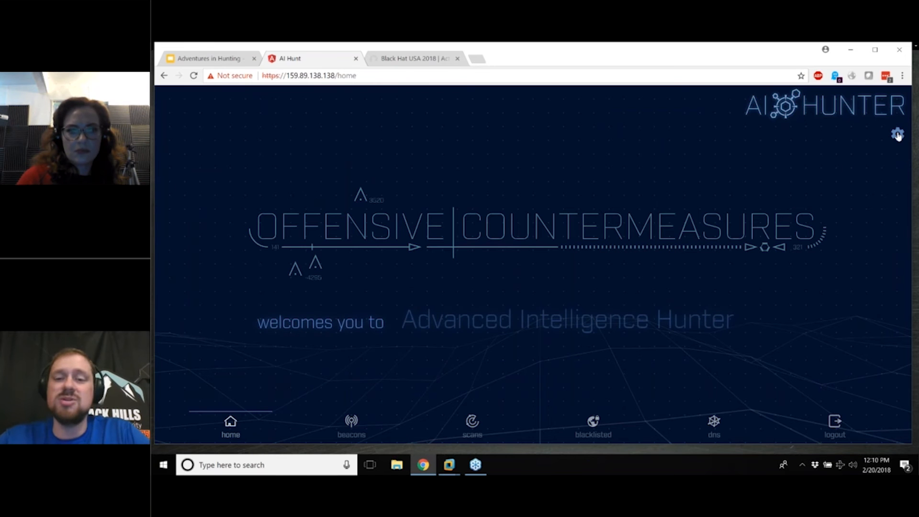
- Select GCat as the database in settings and close the dialog
click(897, 134)
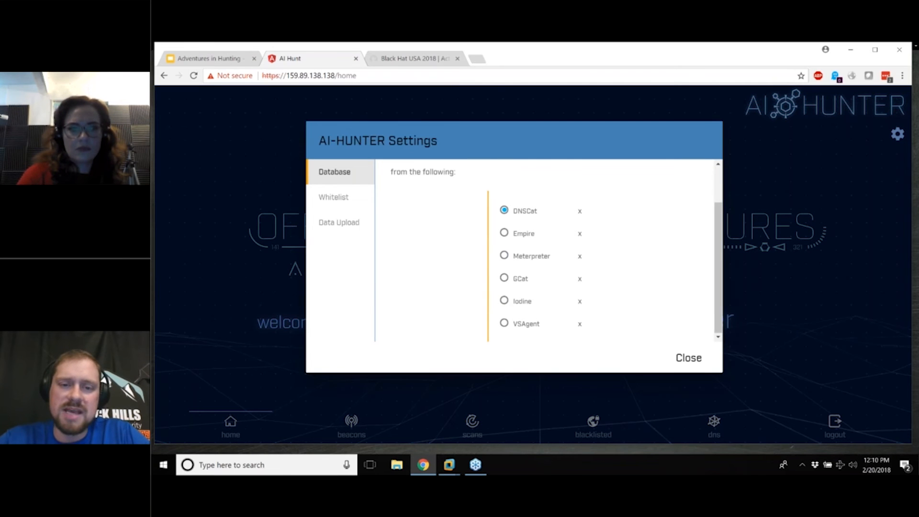
click(504, 279)
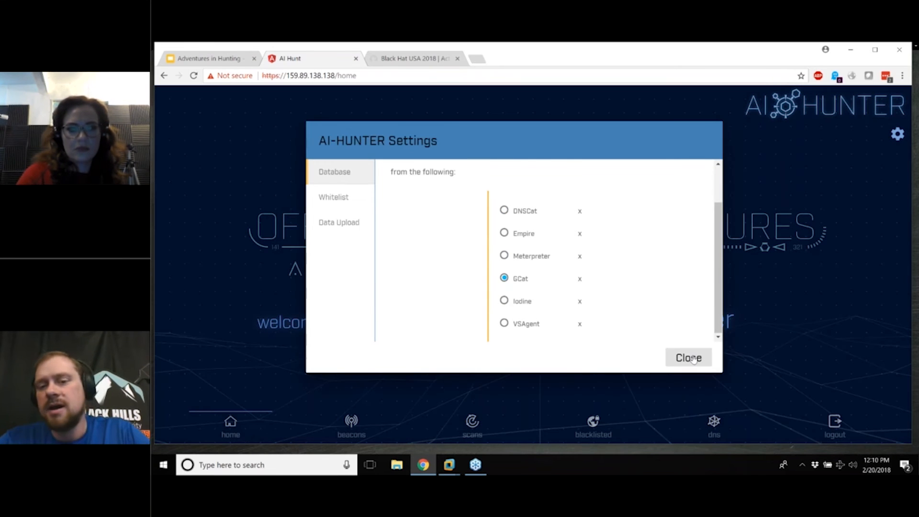
click(687, 357)
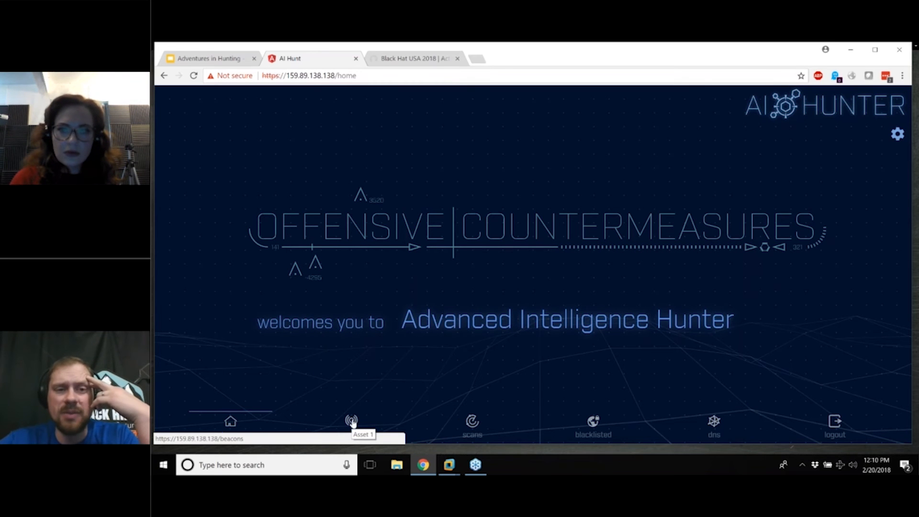
- Open beacons and select 10.234.234.105, beaconing to Google's 209.85.200.108 (98.79%)
click(351, 422)
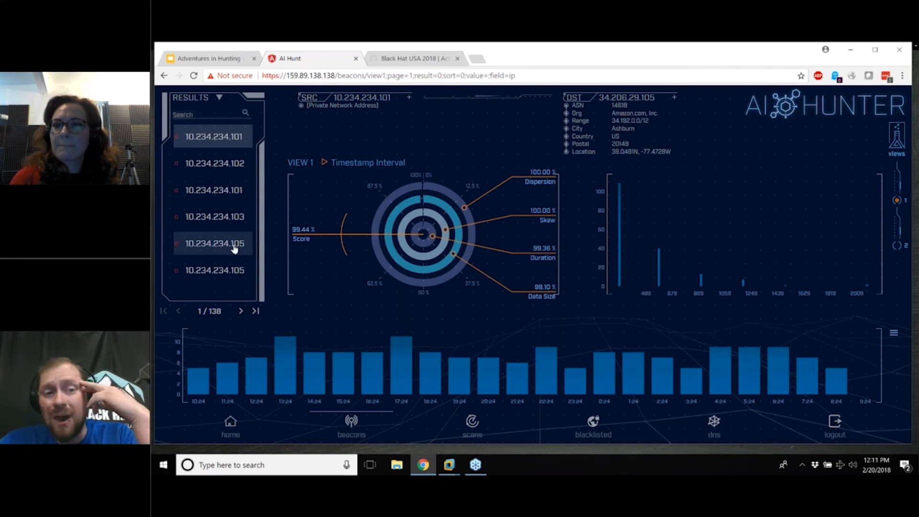
click(215, 243)
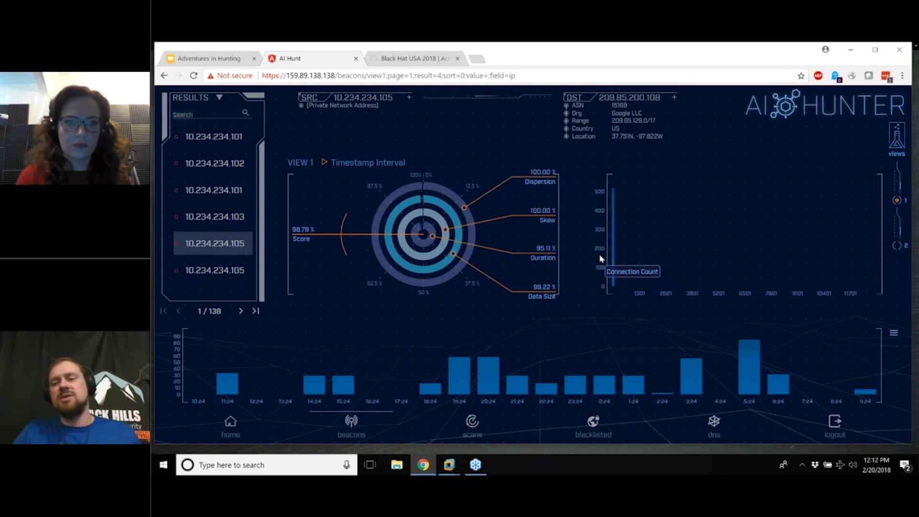
mouse_move(643, 301)
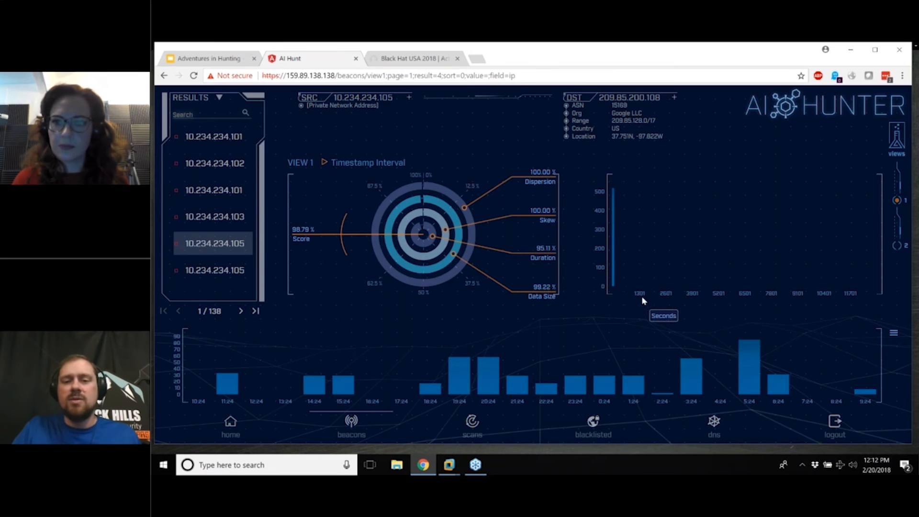
mouse_move(601, 343)
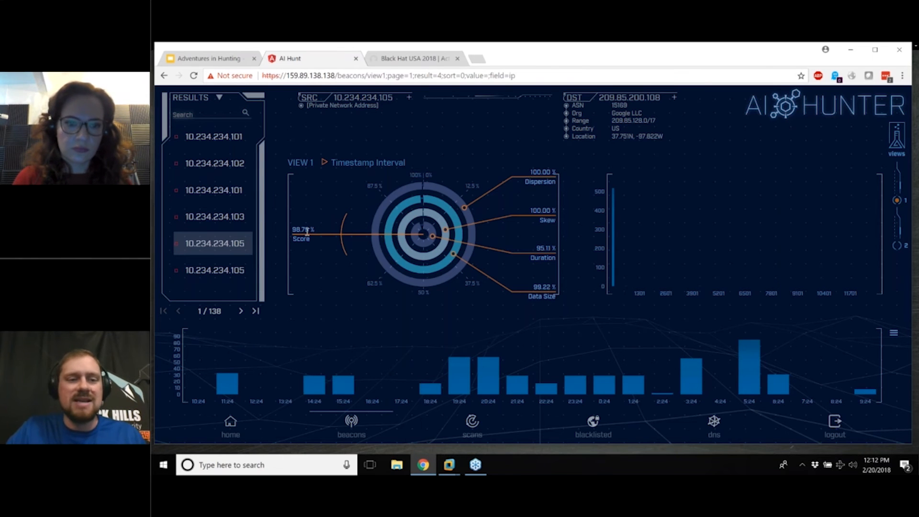
mouse_move(820, 264)
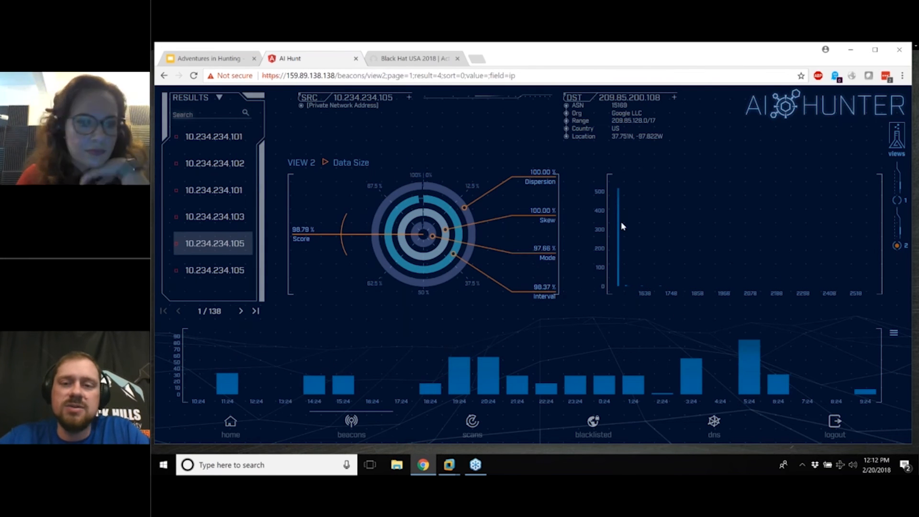
mouse_move(603, 256)
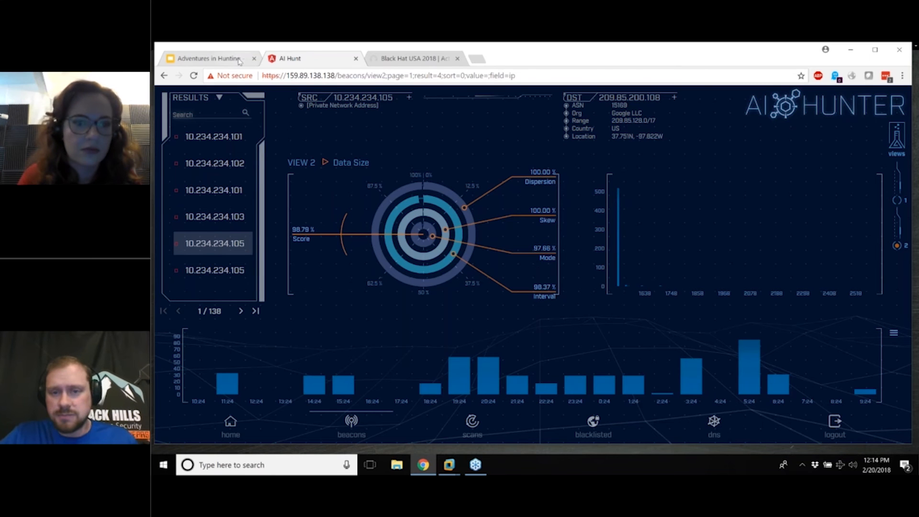
- Glance at the slides, then try loading the Active Countermeasures site in a new tab
click(208, 58)
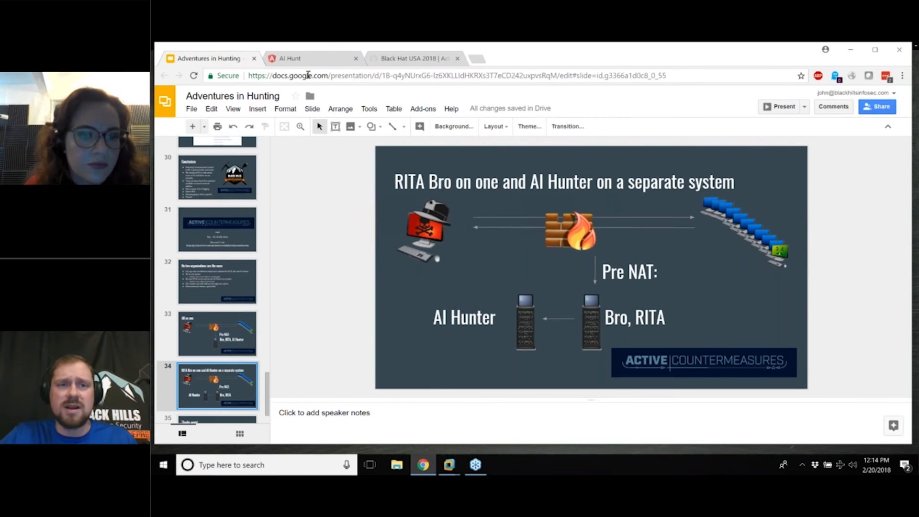
click(313, 58)
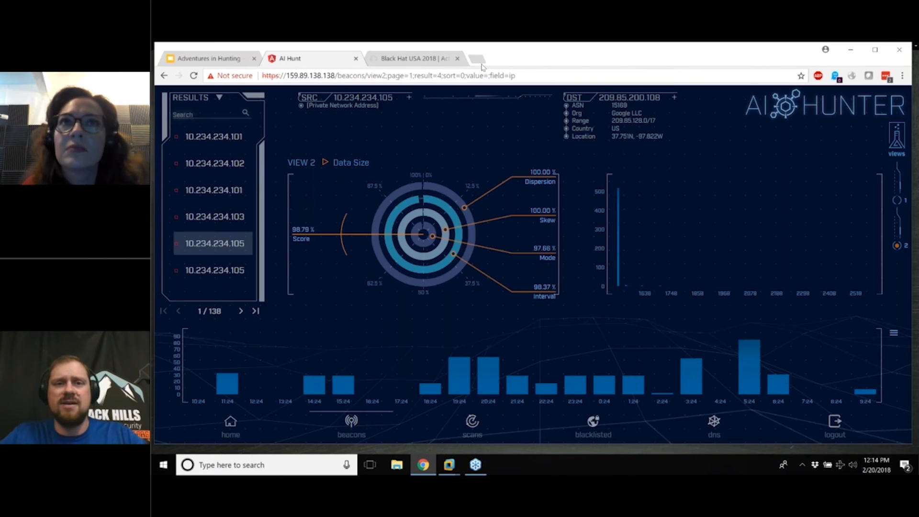
click(477, 58)
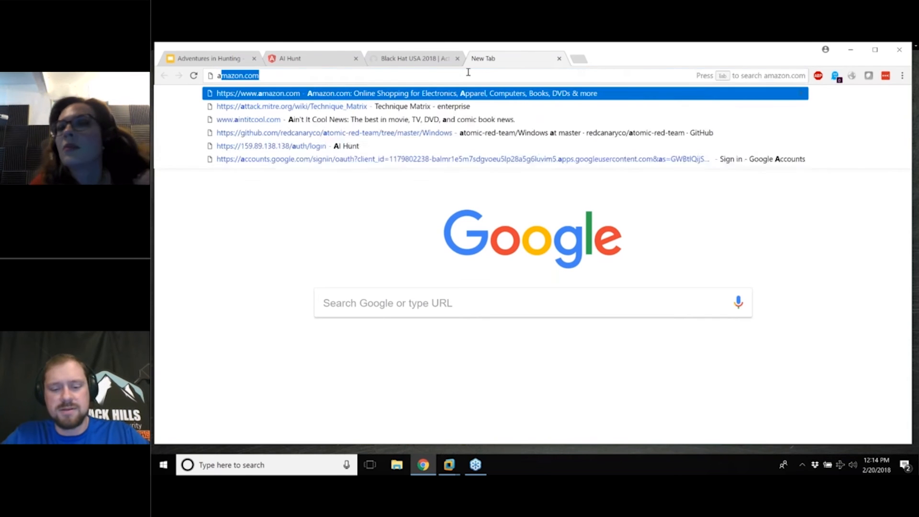
text(activecuntemeasures)
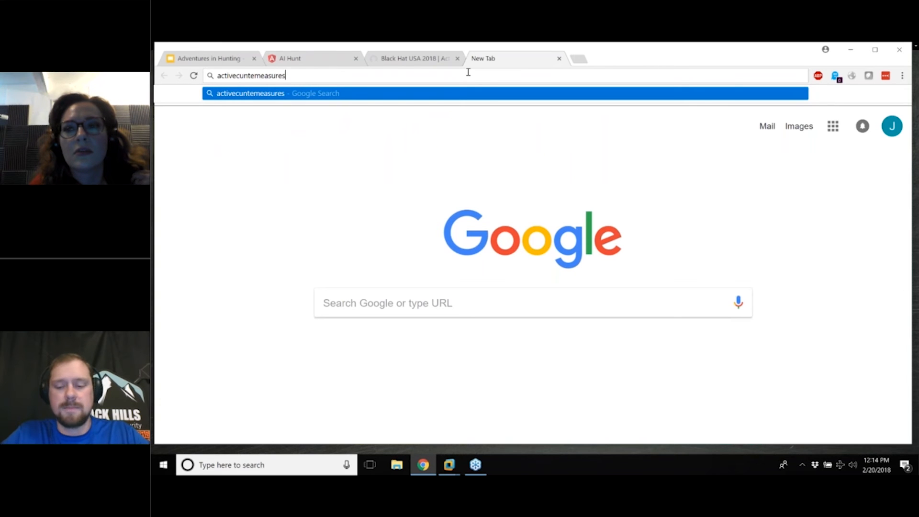
key(Enter)
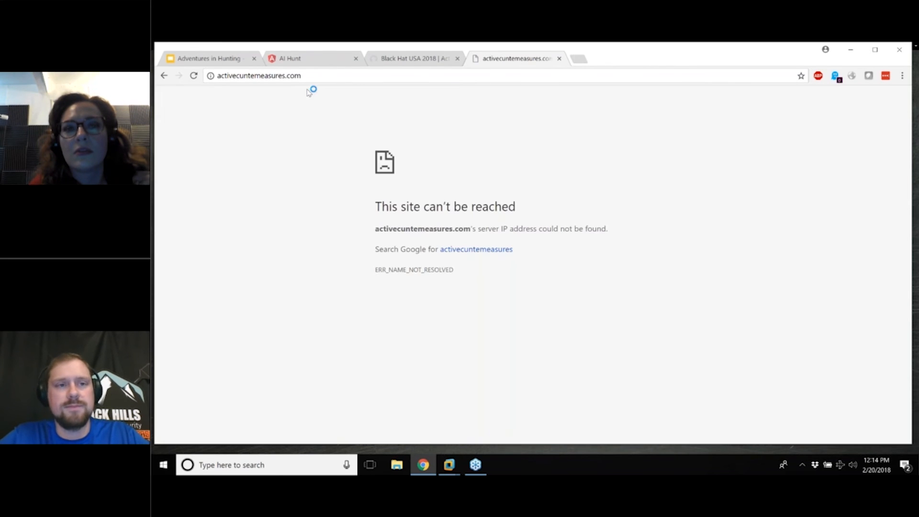
- Correct the address to reach activecountermeasures.com and scroll its 'Take the Fight to the Enemy' intro
click(258, 76)
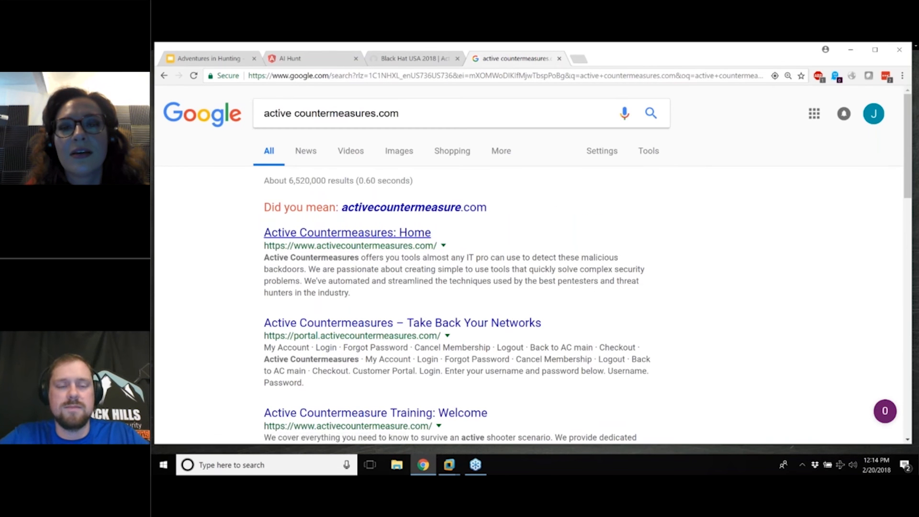
click(346, 232)
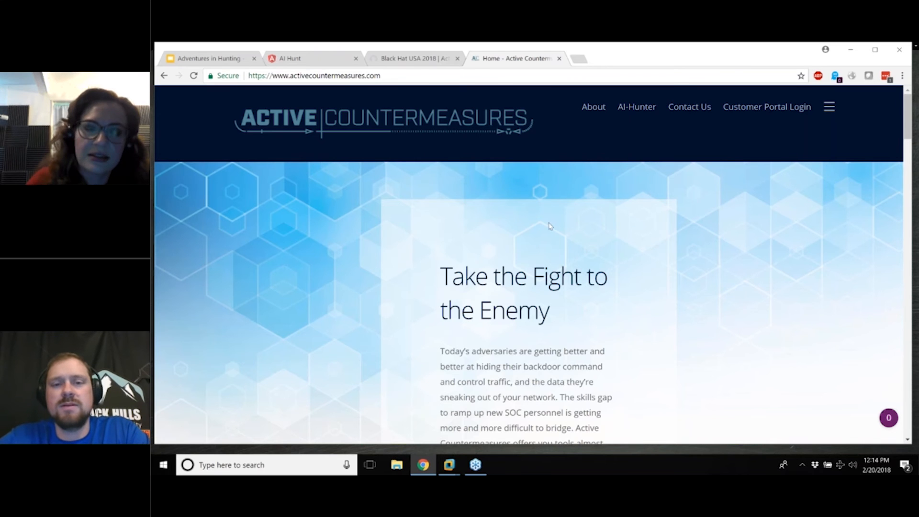
mouse_move(542, 206)
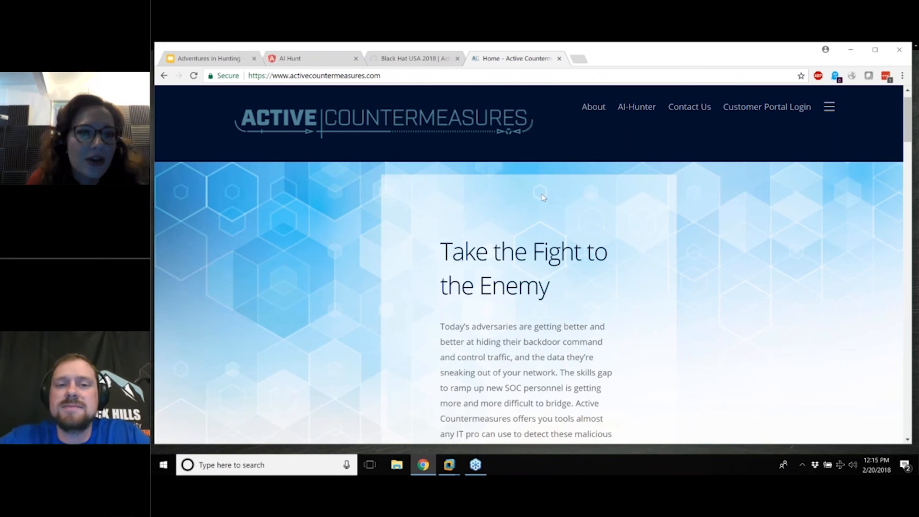
scroll(down, 3)
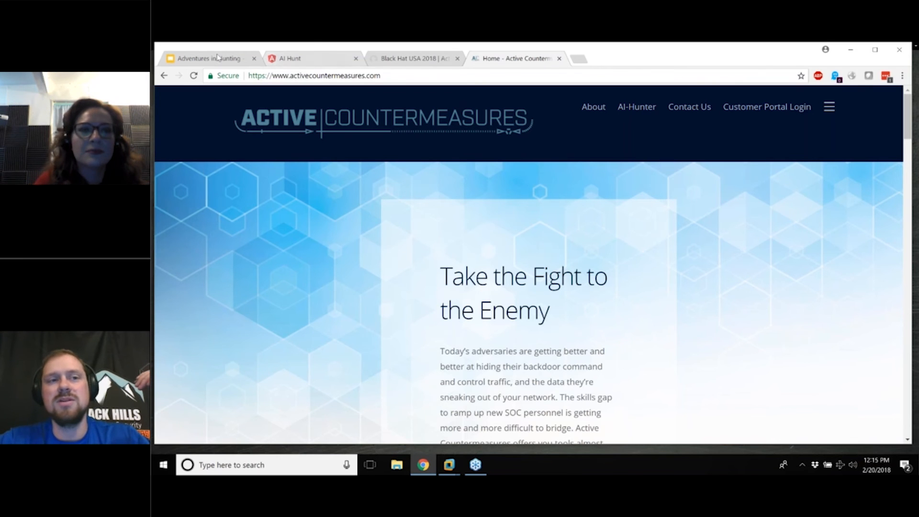
- View the DNSCat slide with its DNS log capture, then return to AI Hunter's home page
click(205, 58)
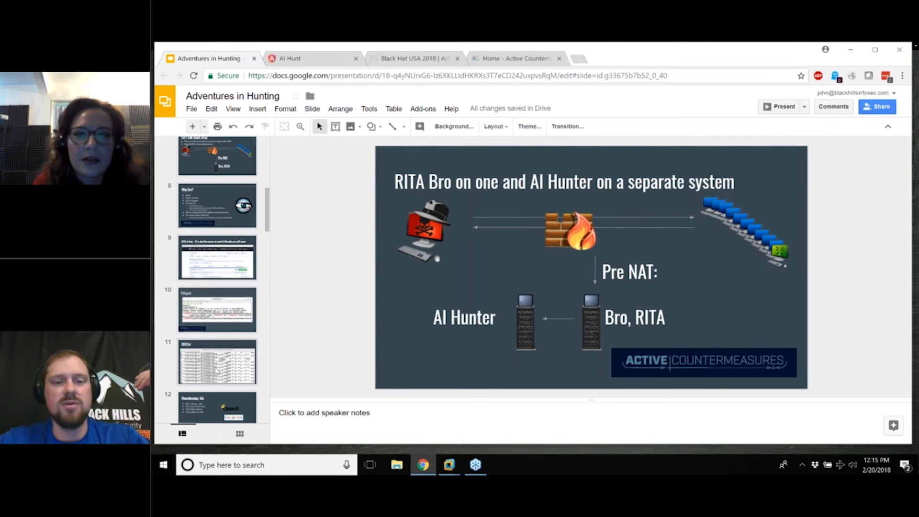
click(217, 362)
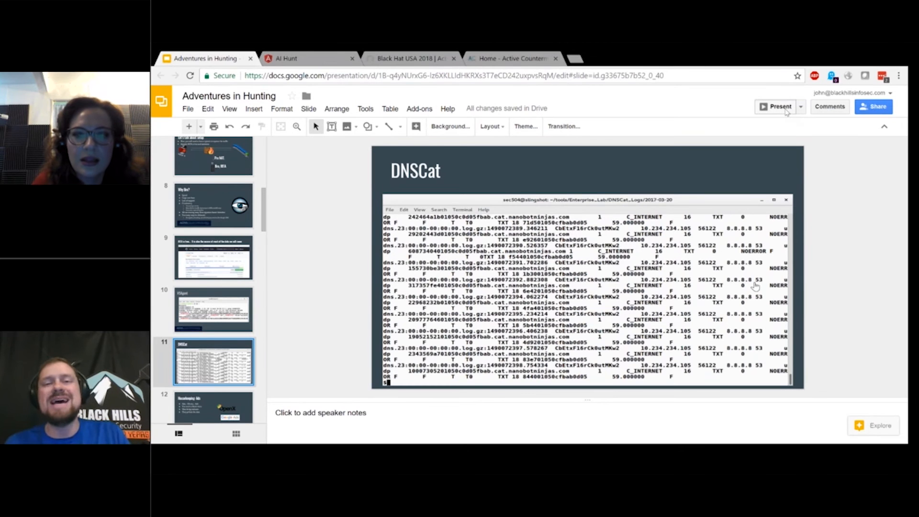
click(779, 107)
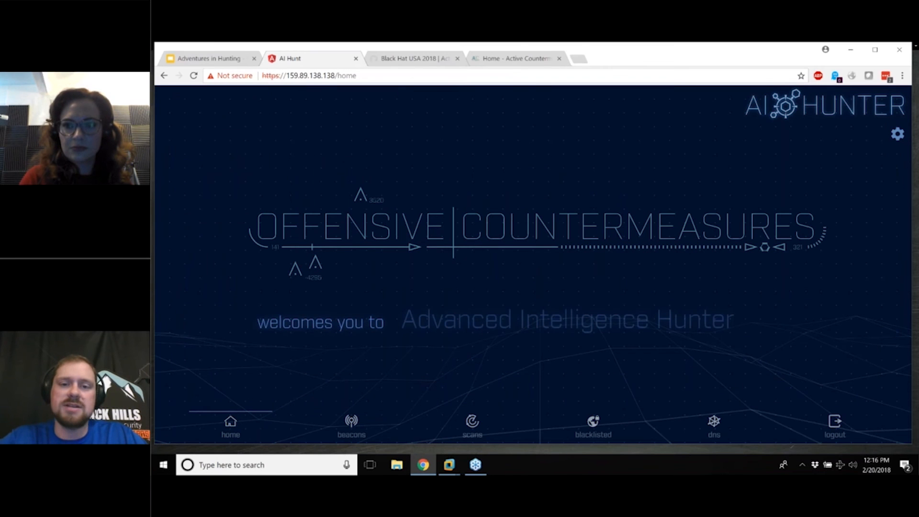
click(897, 133)
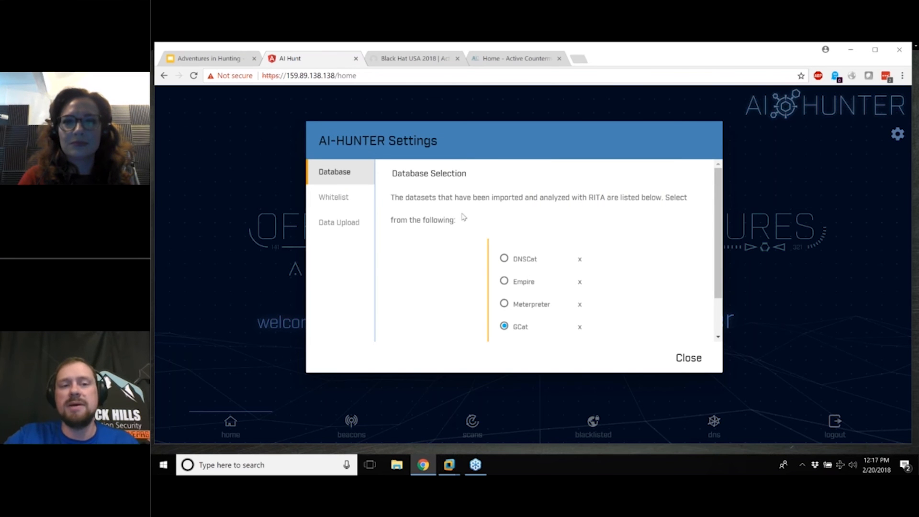
click(339, 222)
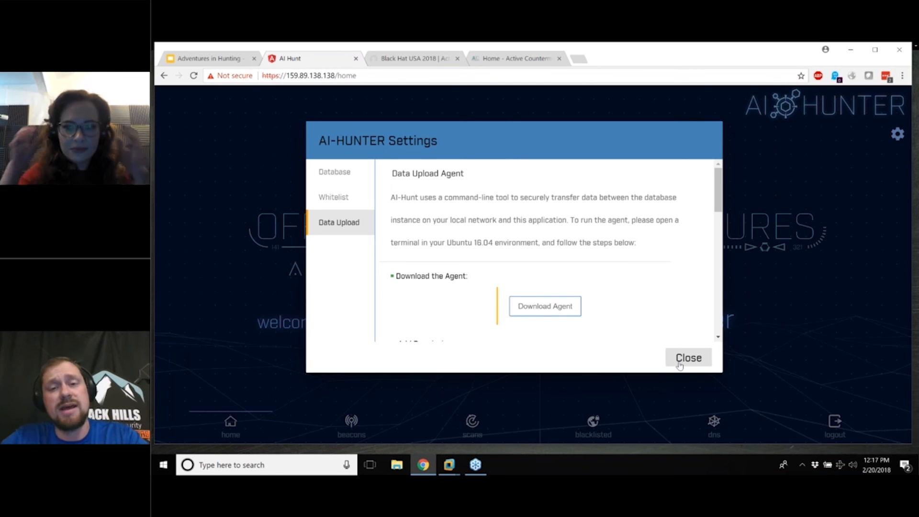
click(689, 357)
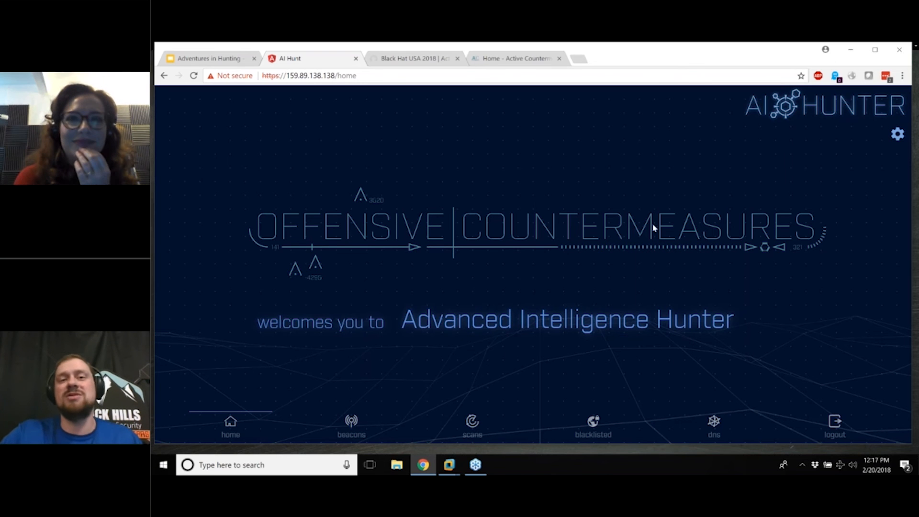
mouse_move(592, 235)
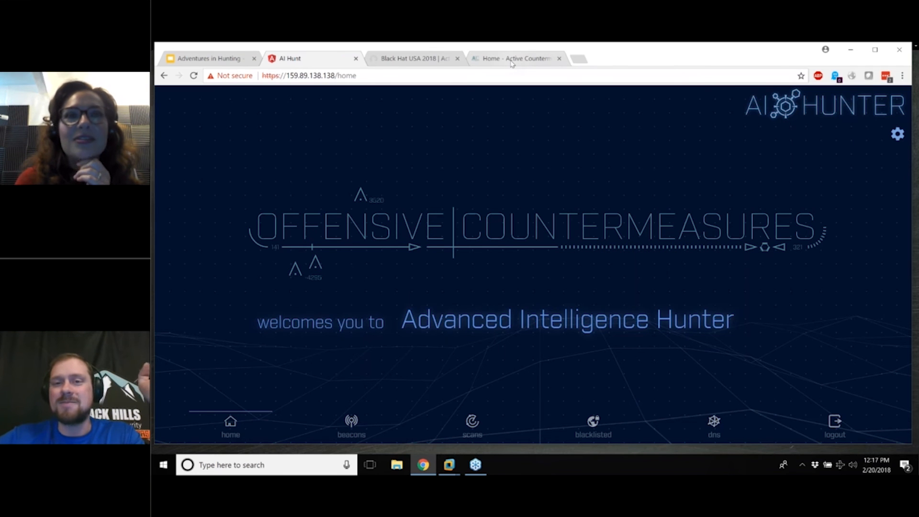
- Open the AI-Hunter Demo videos page on the Active Countermeasures site
click(516, 58)
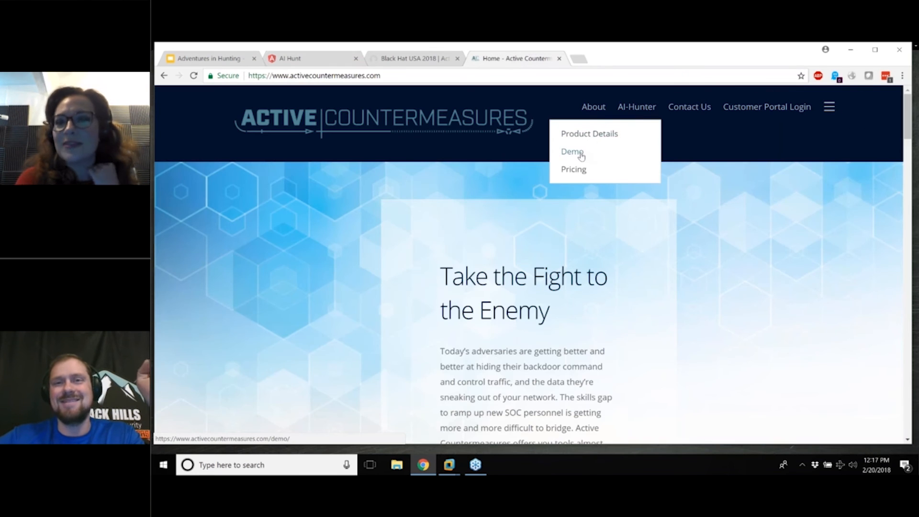
click(572, 151)
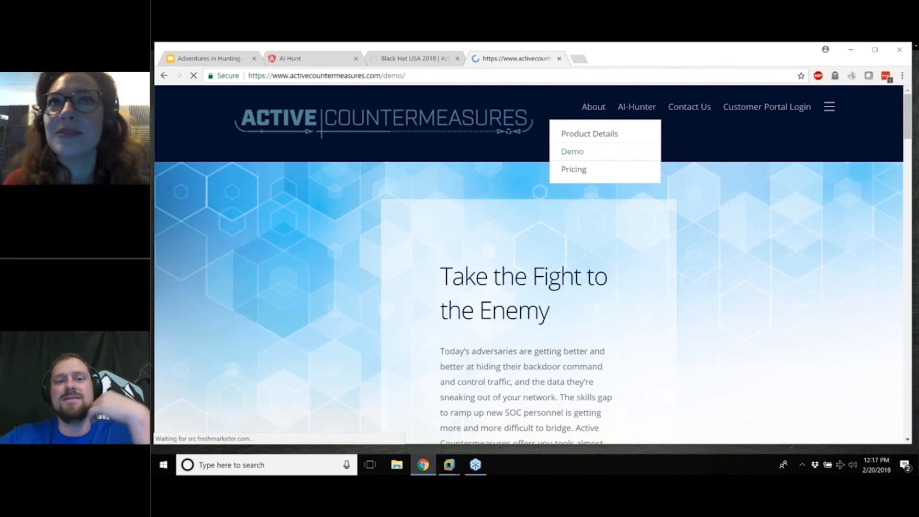
click(572, 152)
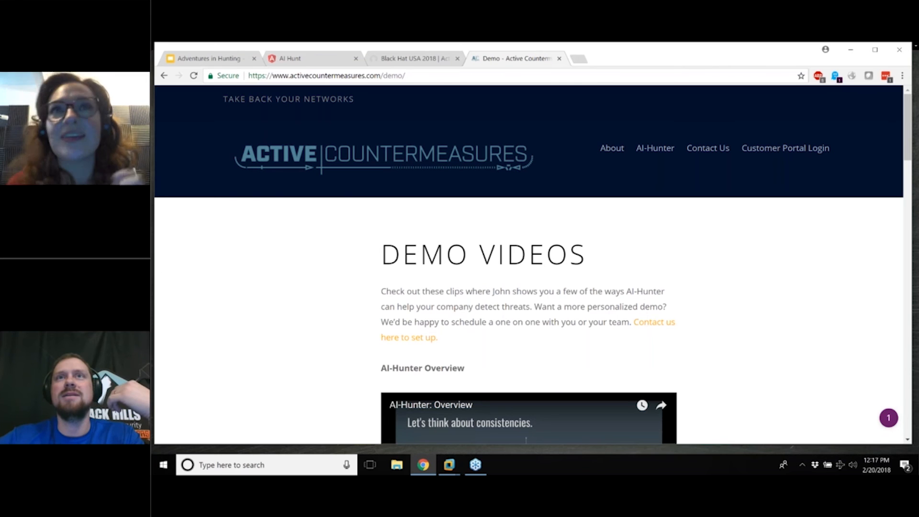
- Scroll through the demo clips down to the installation demo
scroll(down, 3)
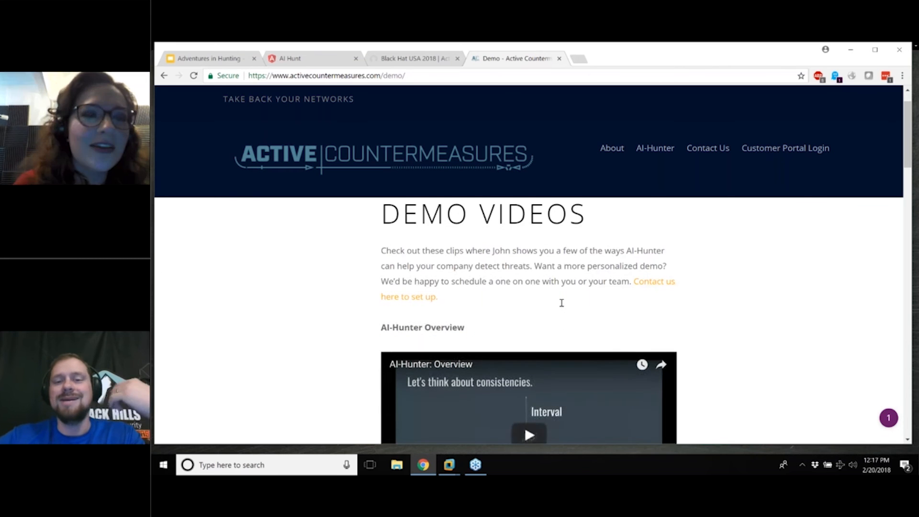
scroll(down, 3)
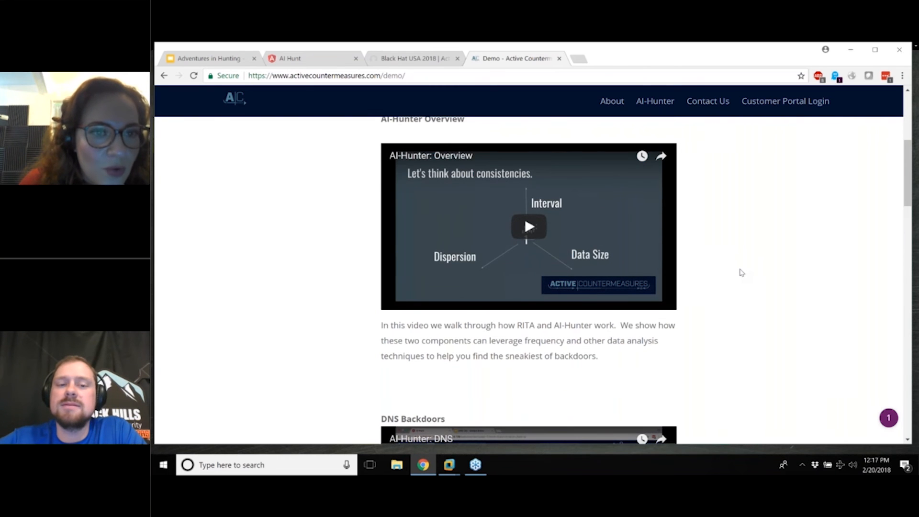
scroll(down, 3)
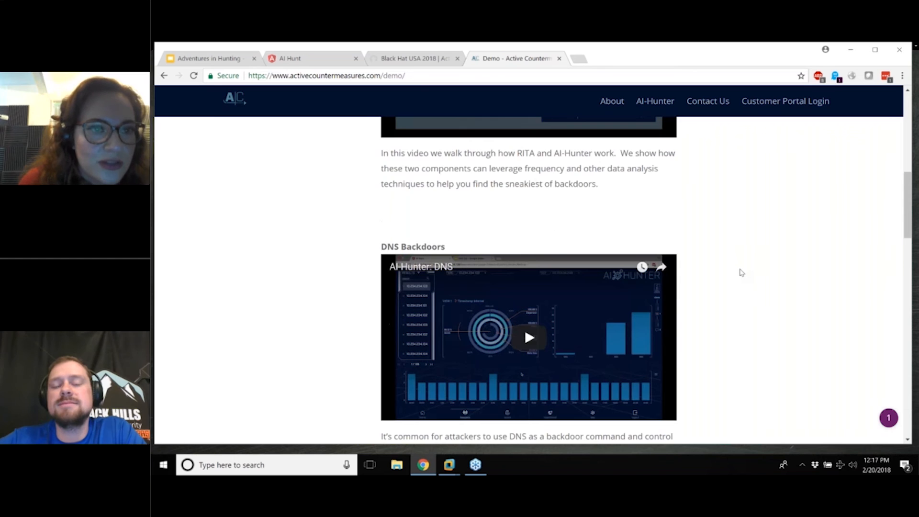
scroll(down, 3)
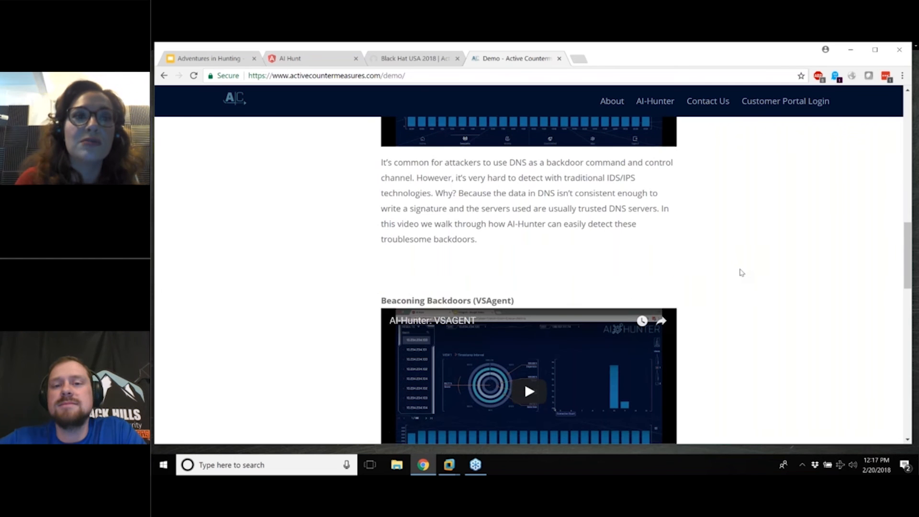
scroll(down, 3)
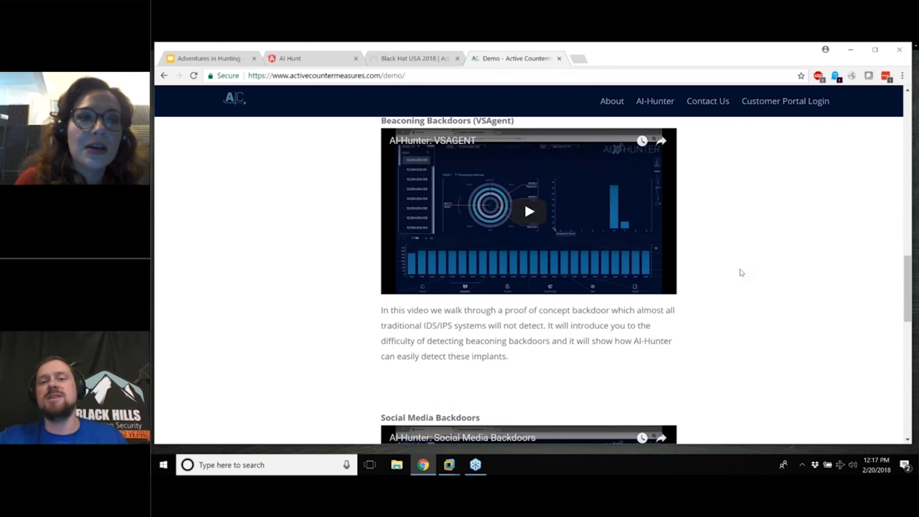
scroll(down, 3)
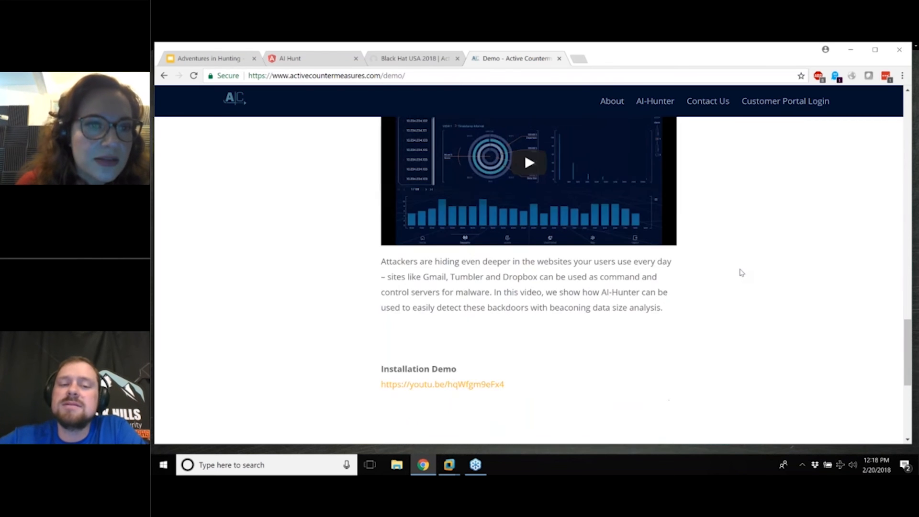
scroll(down, 3)
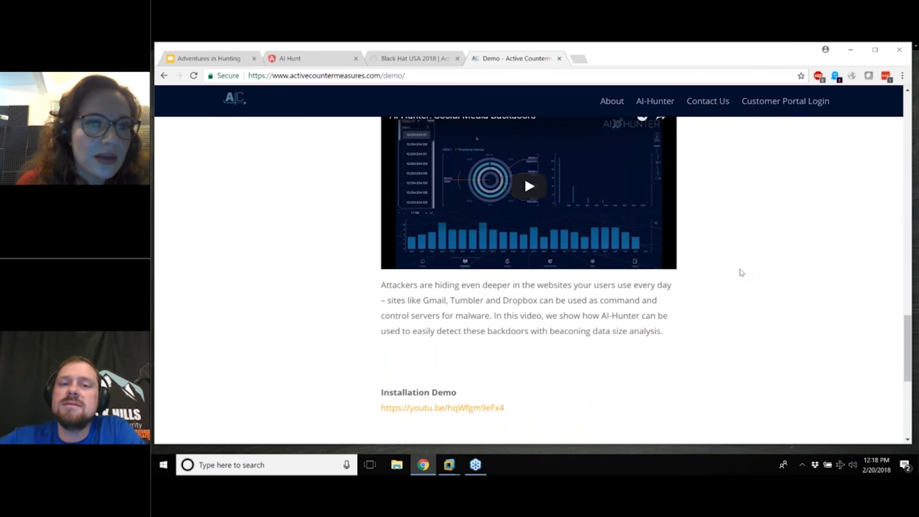
scroll(up, 3)
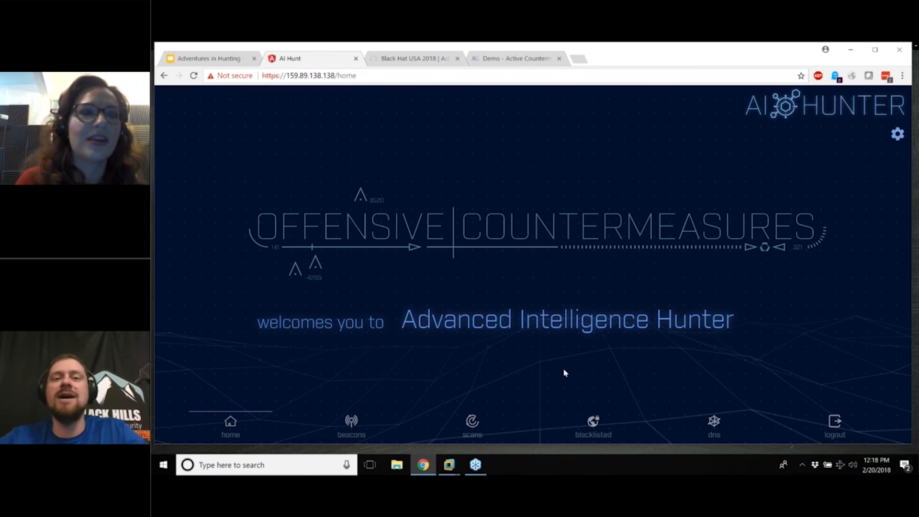
click(515, 58)
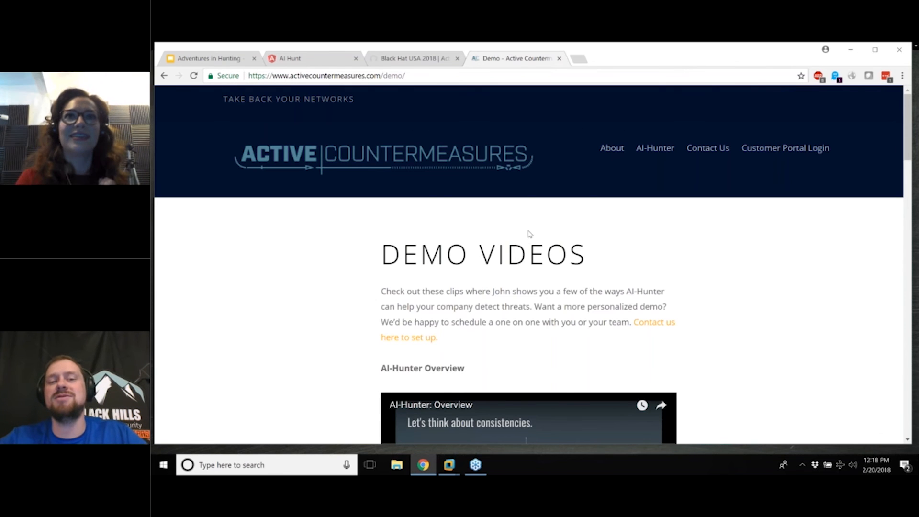
scroll(down, 3)
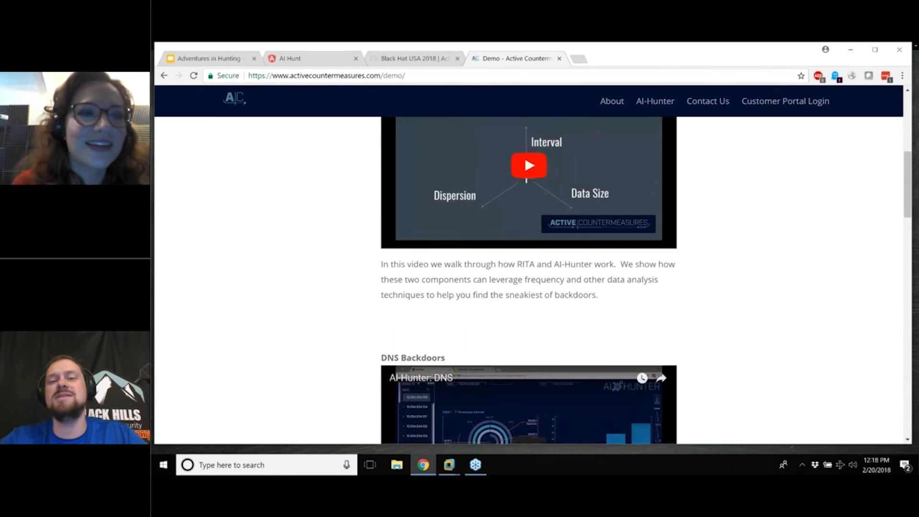
scroll(up, 3)
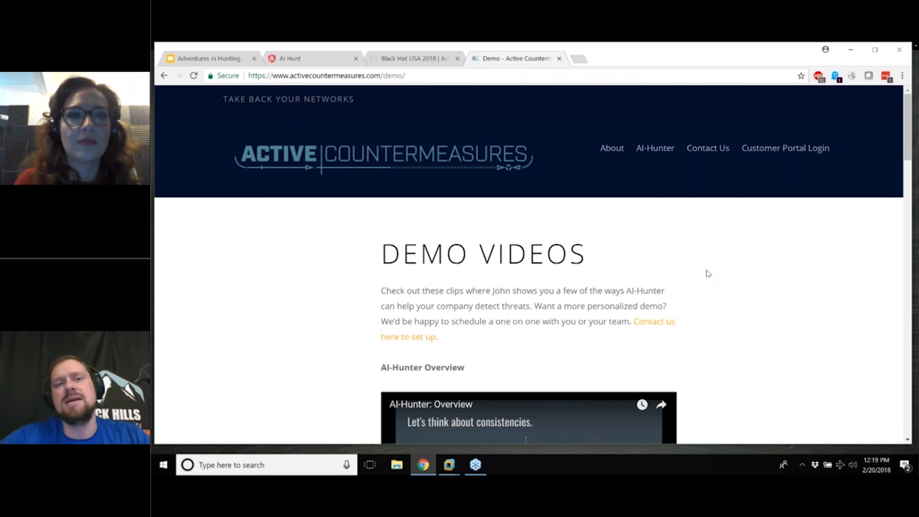
- Check the RITA report's DNSCat subdomain table, then go back to the AI Hunter tab
click(289, 58)
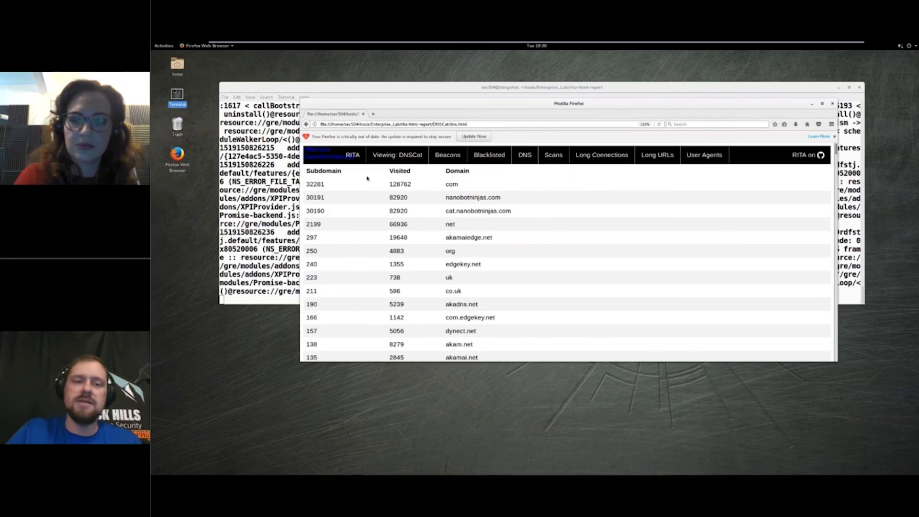
click(352, 155)
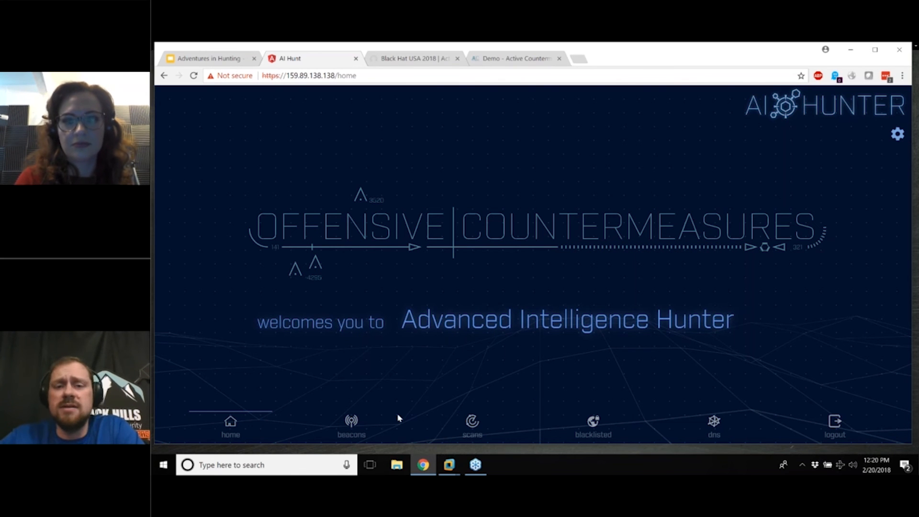
- Visit beacons and home, open and close Settings, then switch to the Demo Active Countermeasures tab
click(351, 423)
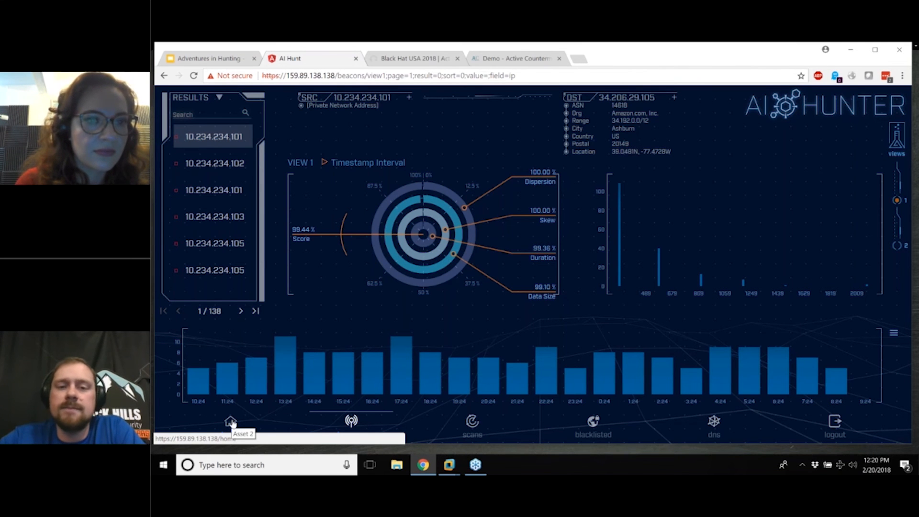
click(230, 421)
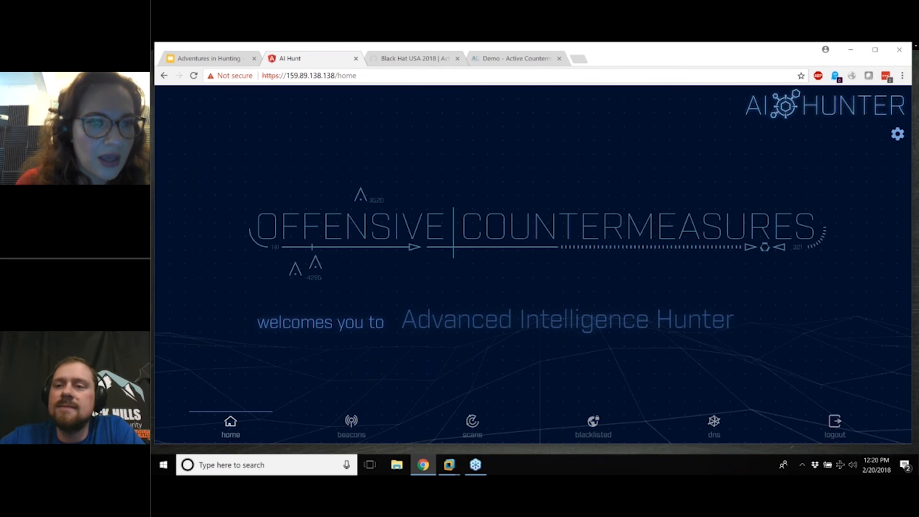
click(896, 133)
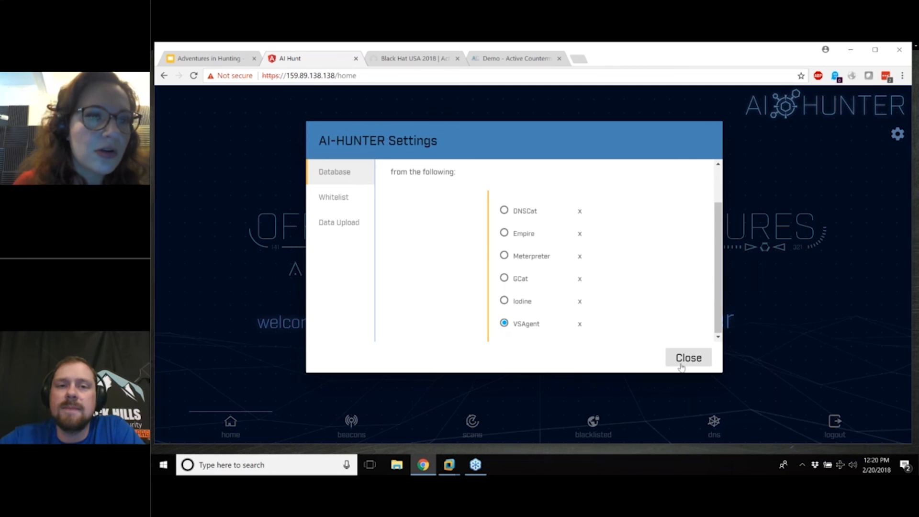
click(687, 357)
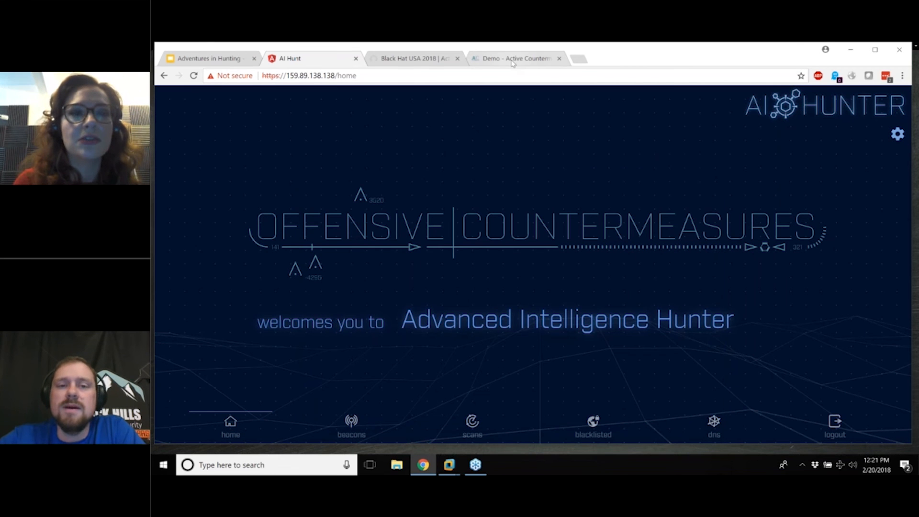
click(516, 58)
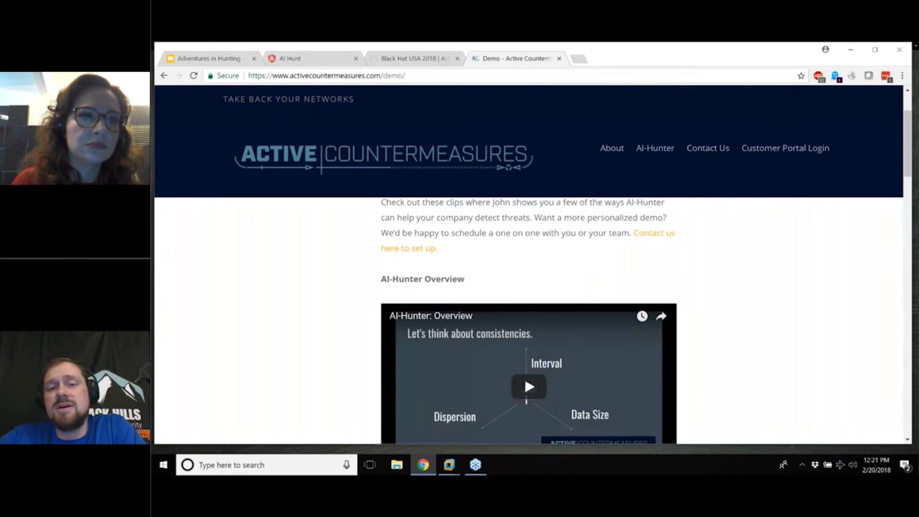
- Scroll back up to the Demo Videos heading above the AI-Hunter overview clip
scroll(up, 3)
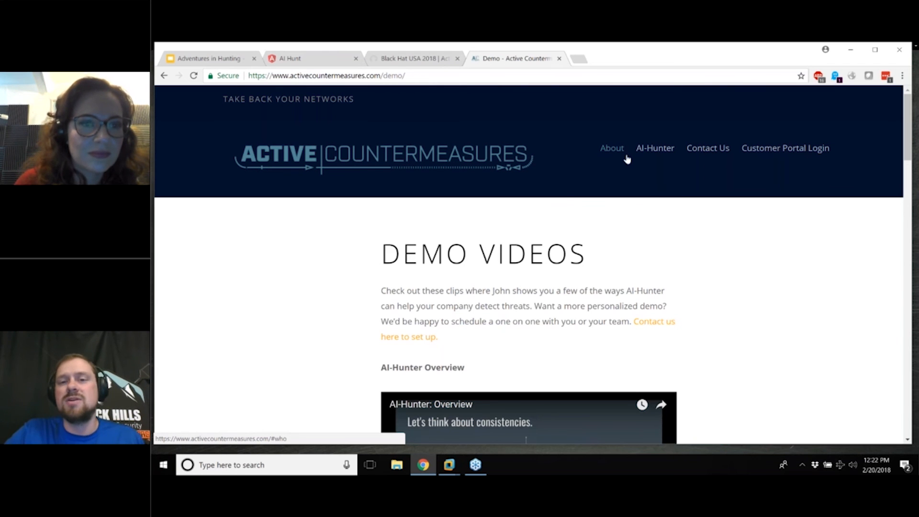
mouse_move(612, 148)
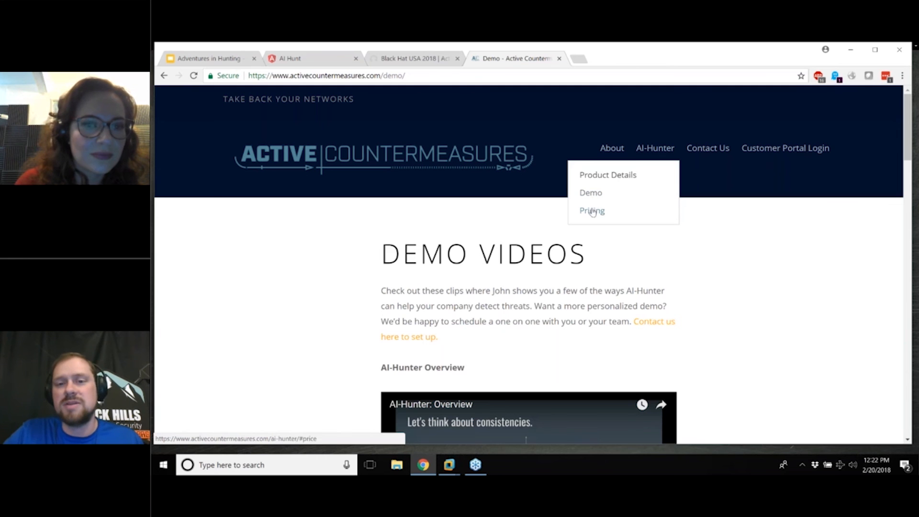
- Open the AI-Hunter page and scroll to the $4,999 download and $1,999 support pricing
click(591, 210)
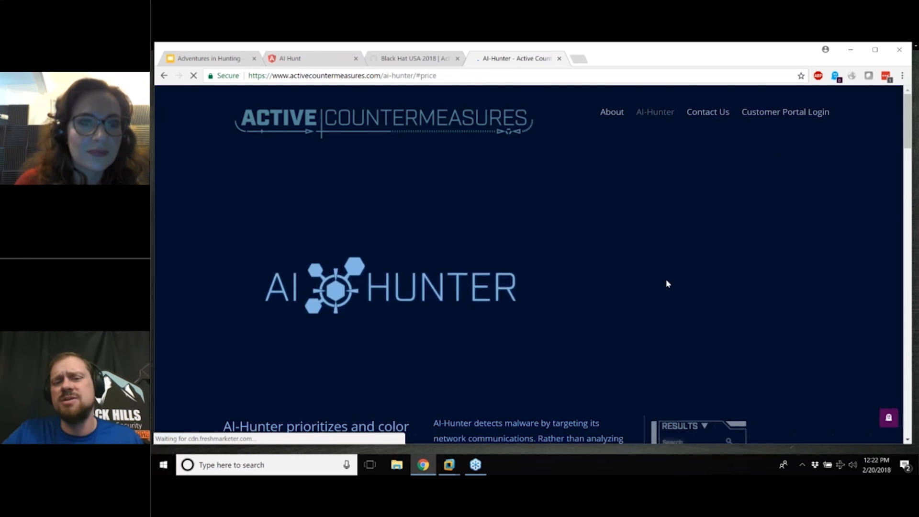
scroll(down, 3)
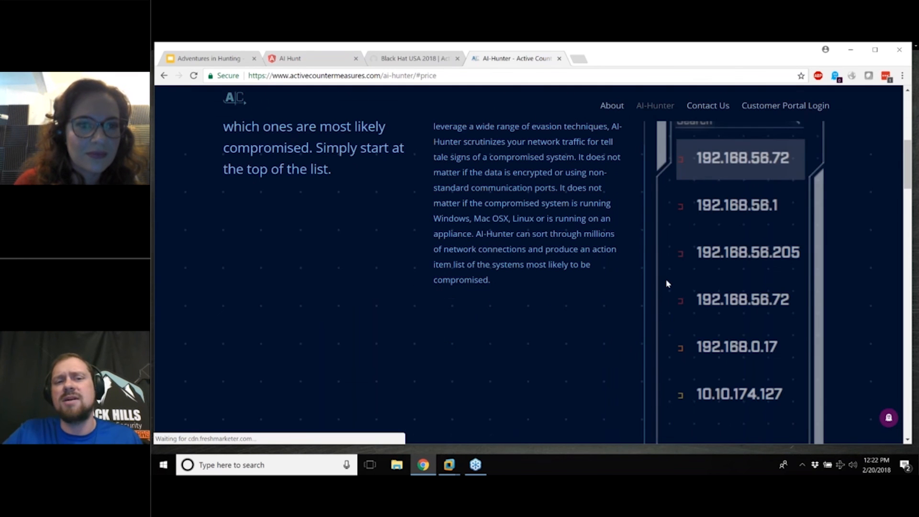
scroll(down, 3)
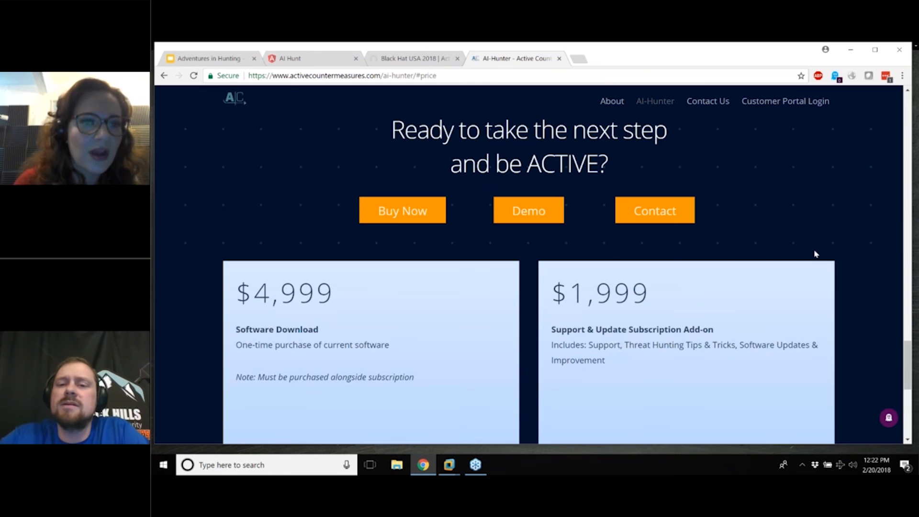
scroll(down, 3)
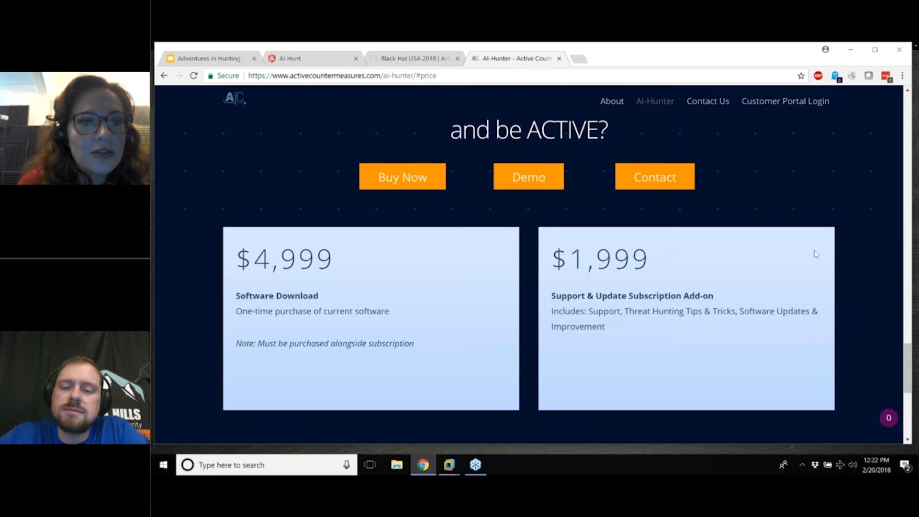
mouse_move(821, 259)
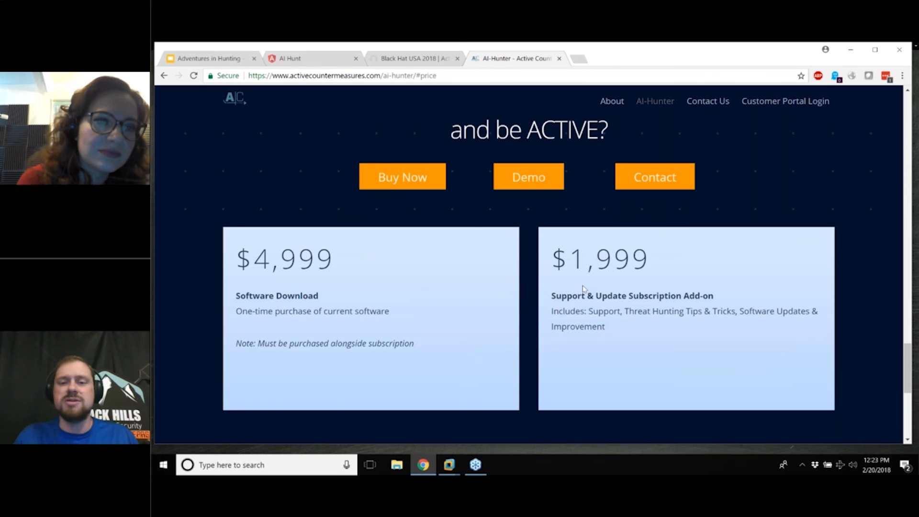
mouse_move(670, 308)
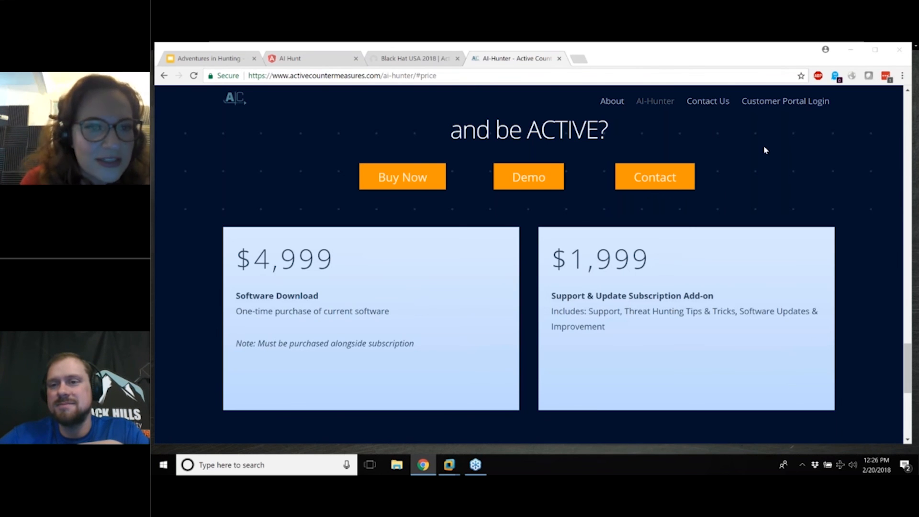
mouse_move(797, 185)
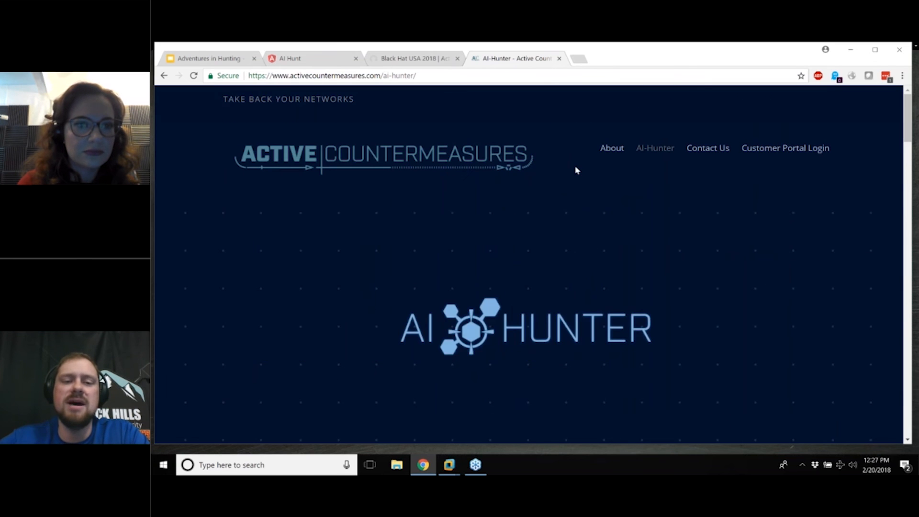
- Scroll down the AI-Hunter page to the $4,999 and $1,999 pricing cards
scroll(down, 3)
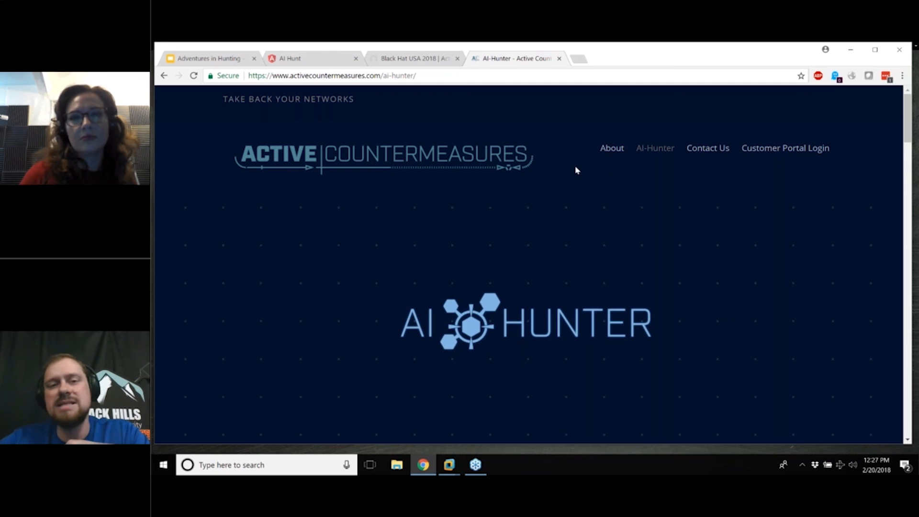
scroll(down, 3)
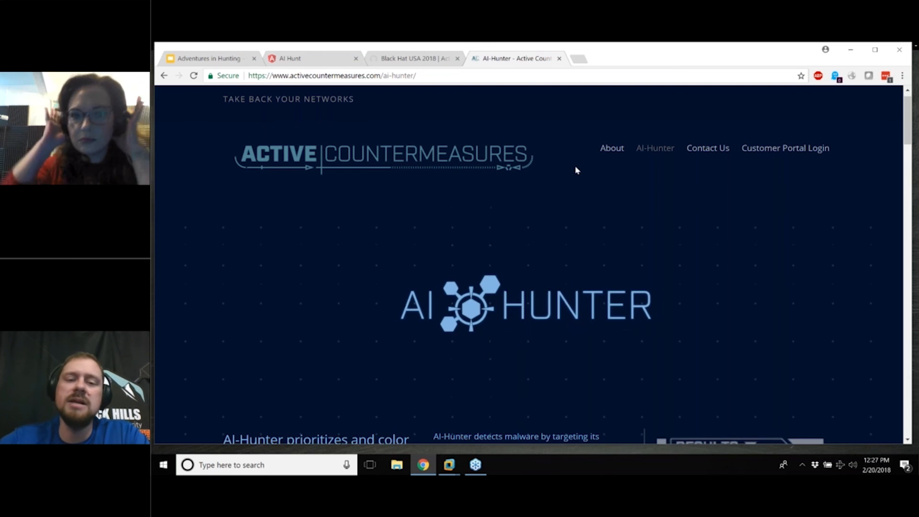
scroll(down, 3)
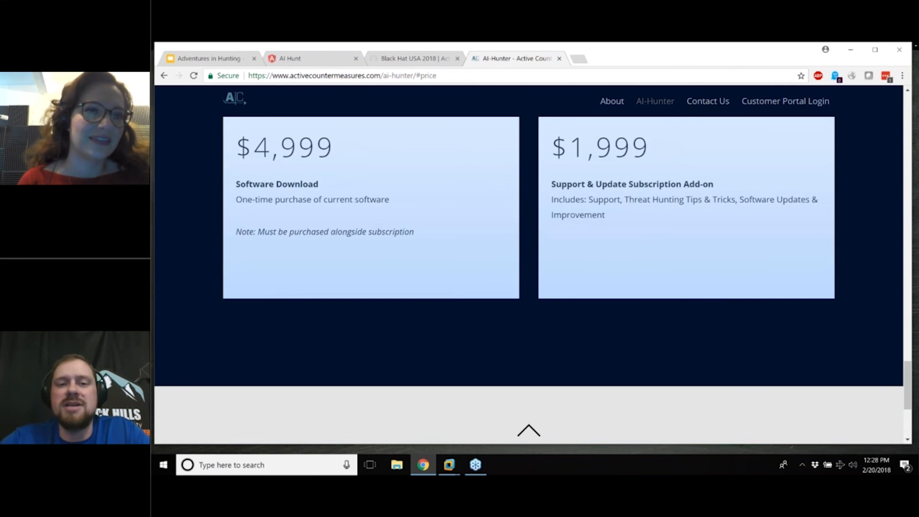
- Bring the Advanced Intelligence Hunter welcome screen back after leaving the pricing page
scroll(down, 3)
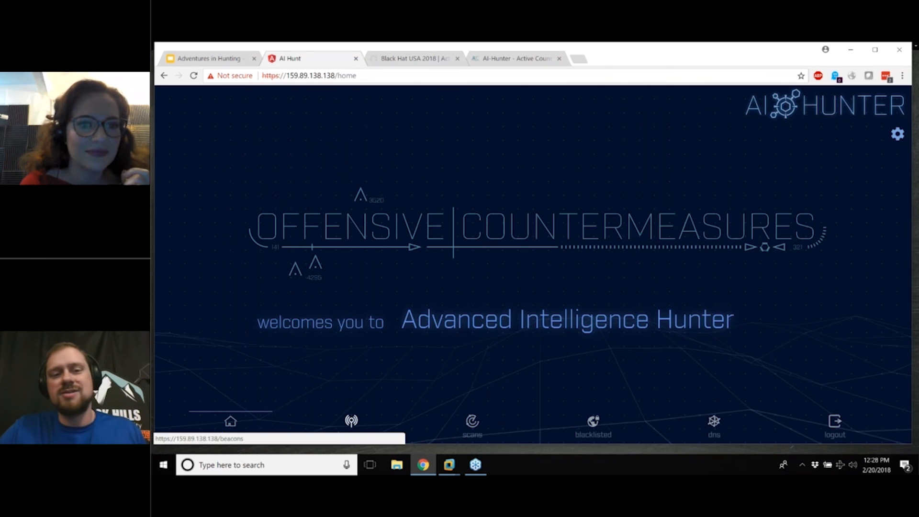
- Load the beacons results, glance at the Adventures in Hunting slides, and return to the 99.77% top beacon
click(351, 422)
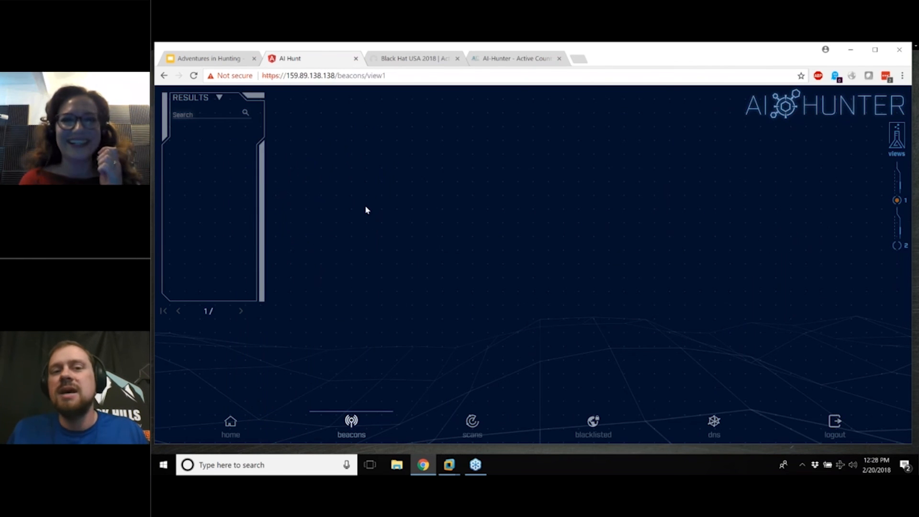
click(351, 422)
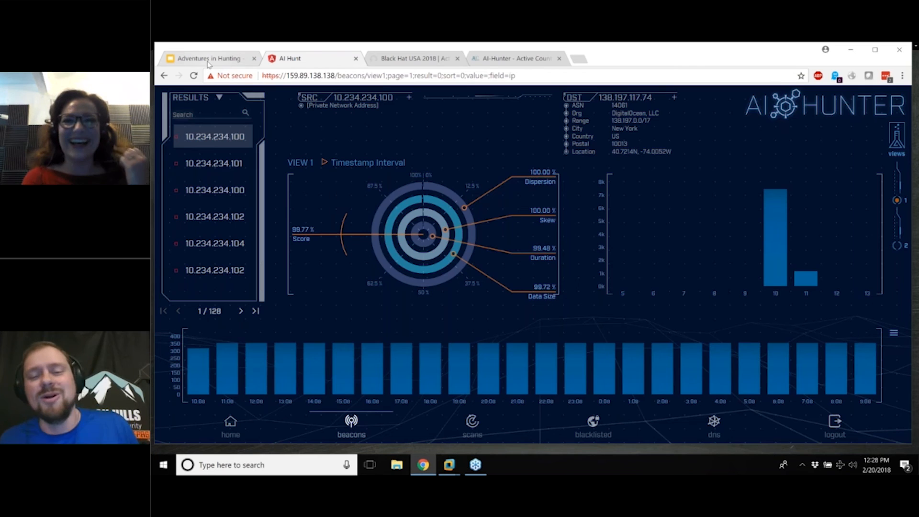
click(209, 58)
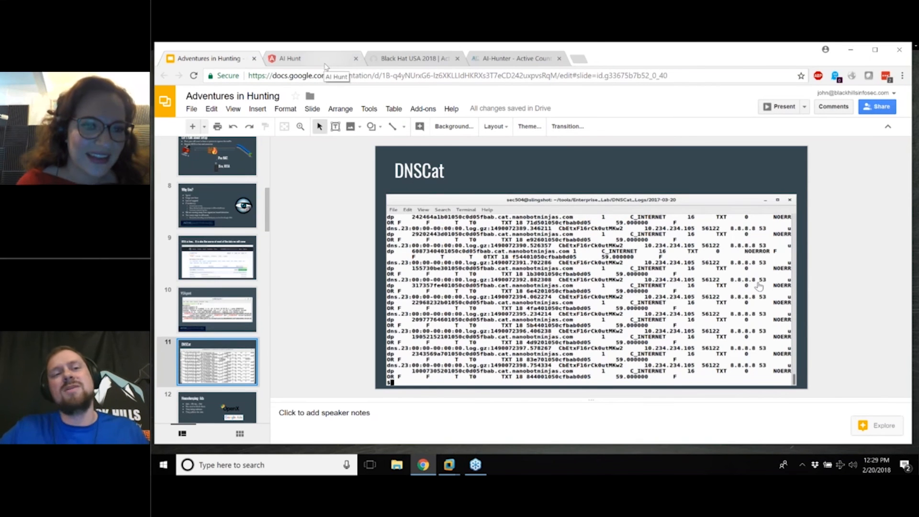
click(313, 58)
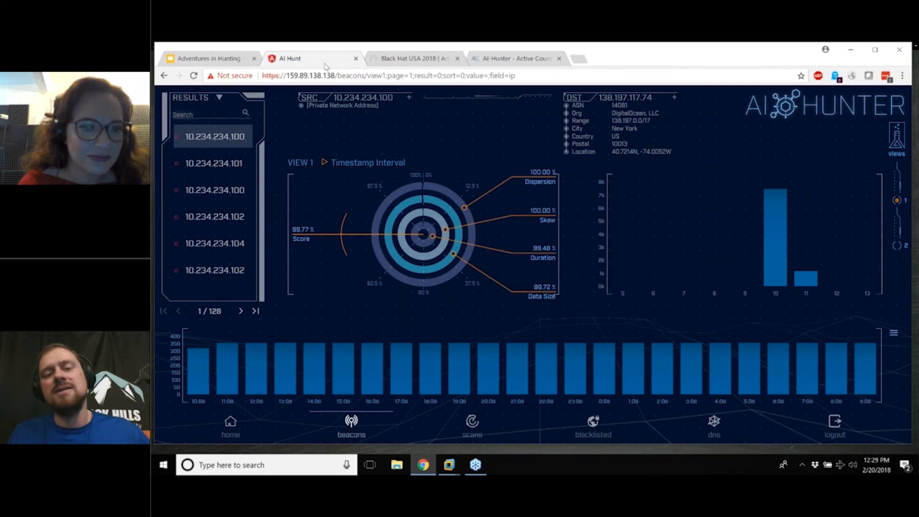